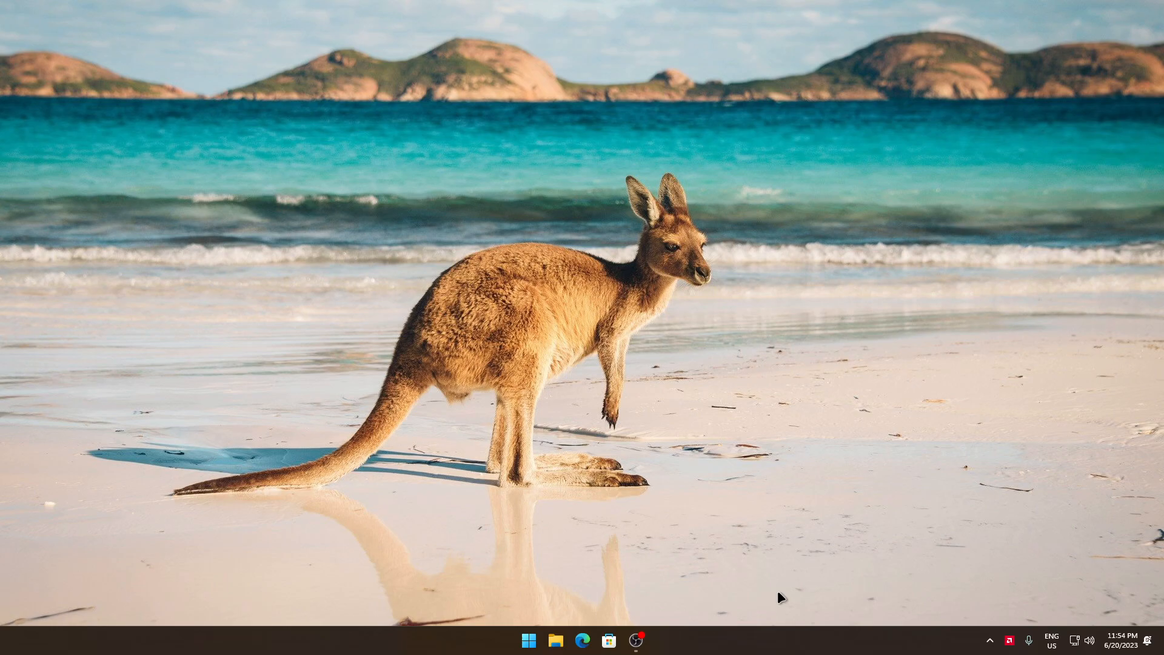
# Launch Microsoft Edge from the taskbar.
pyautogui.click(582, 639)
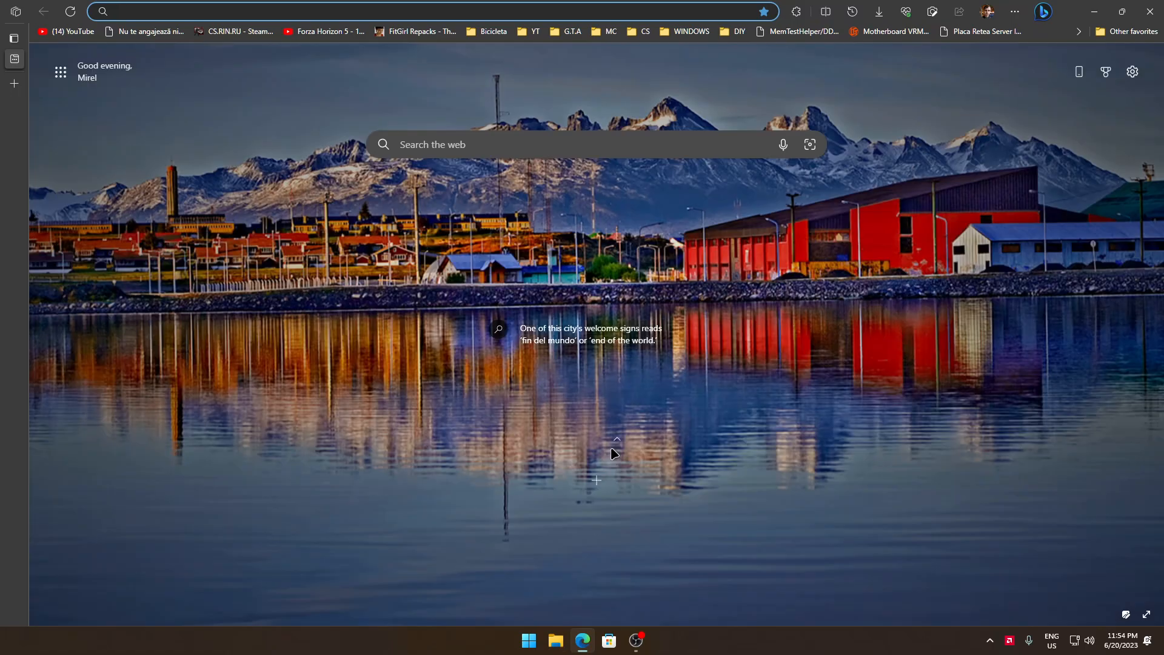
# Search for amdvbflash and save TechPowerUp's version 3.31 zip to E:\AMD_Tweak.
pyautogui.write('amdv')
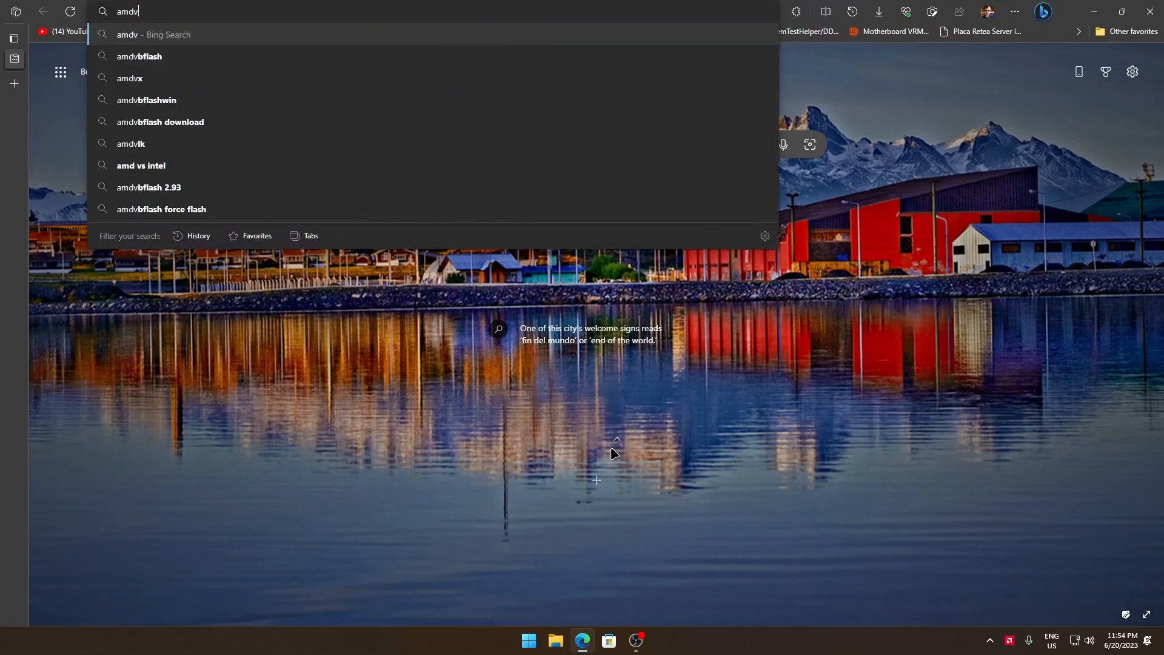
pyautogui.click(139, 56)
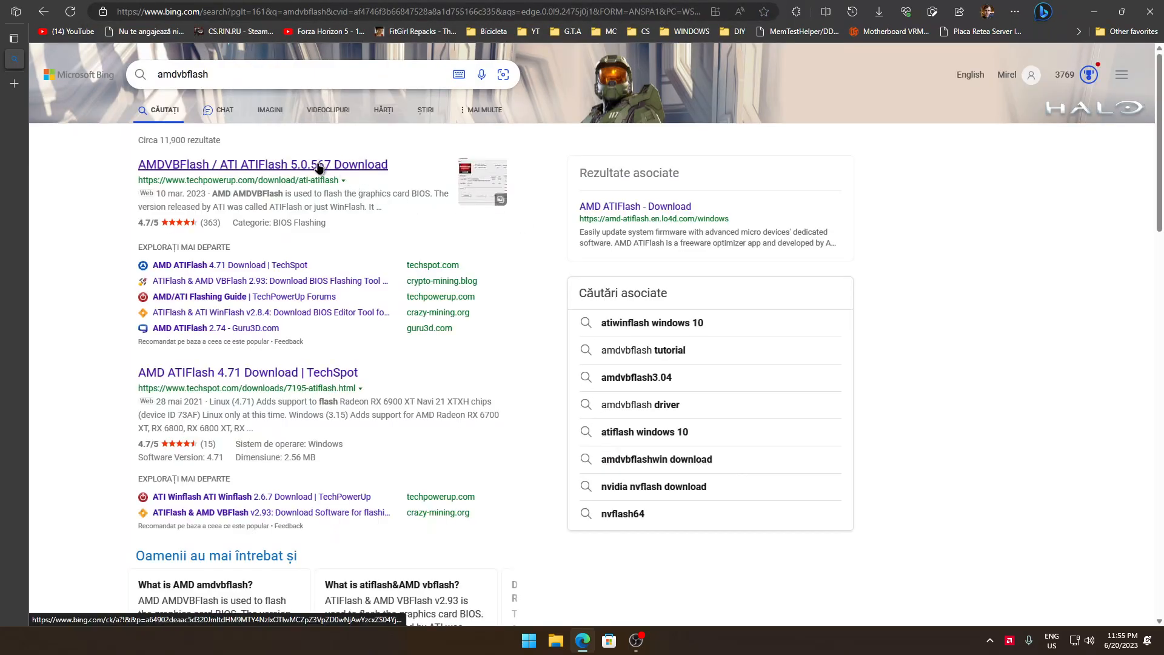
pyautogui.click(262, 164)
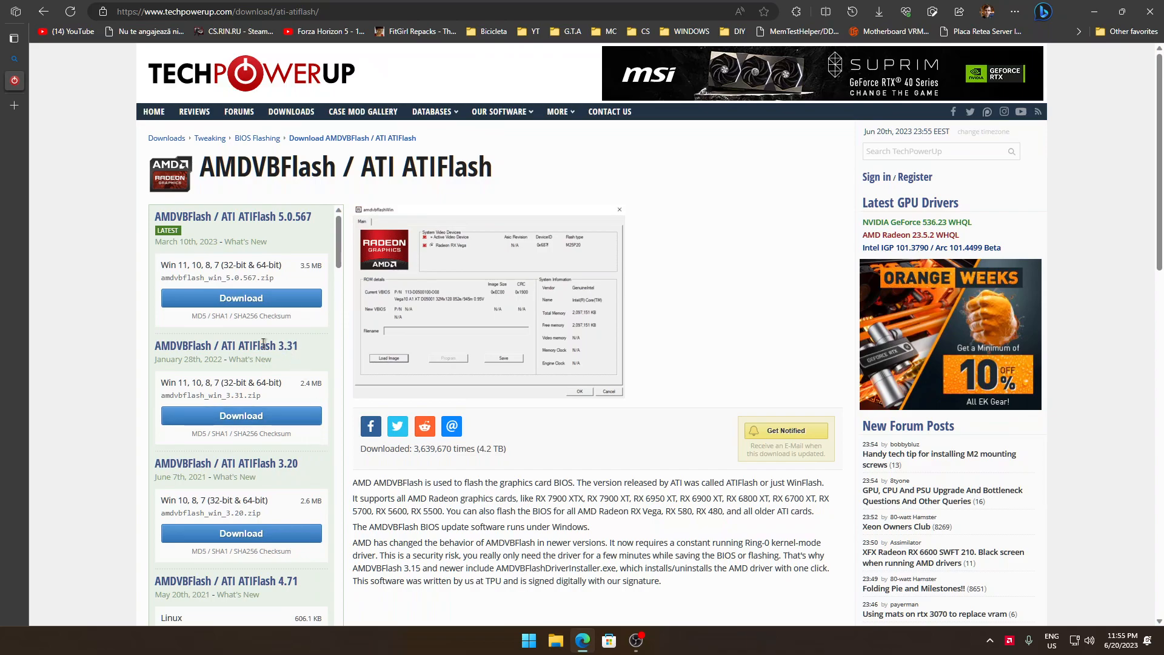
pyautogui.moveTo(275, 416)
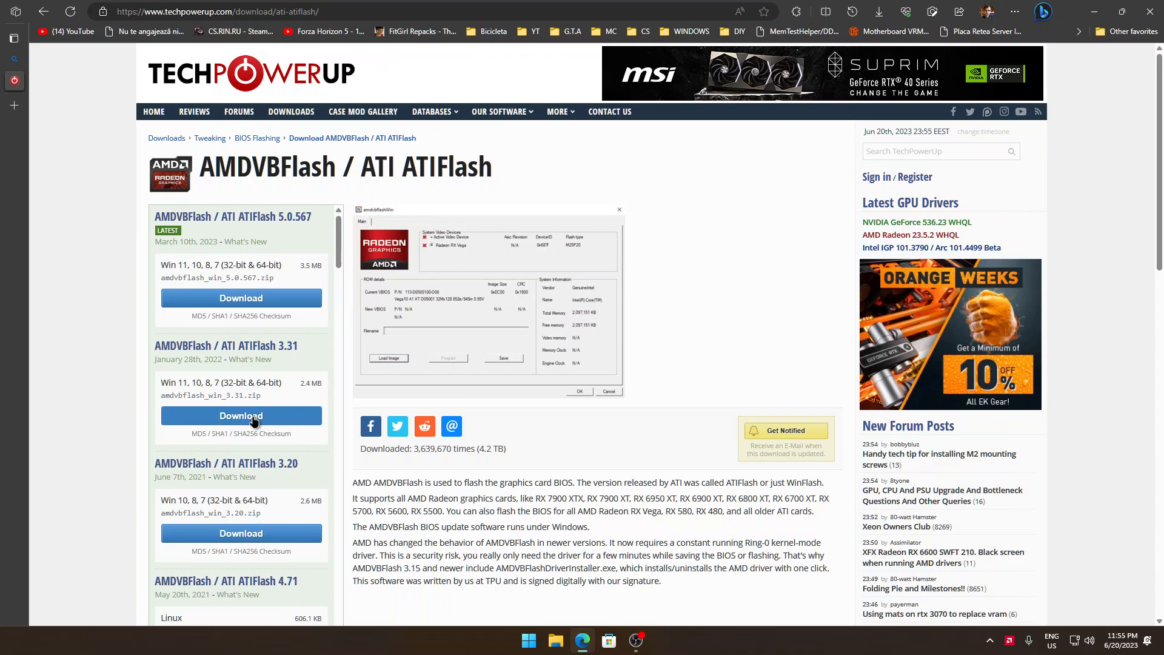
pyautogui.click(241, 414)
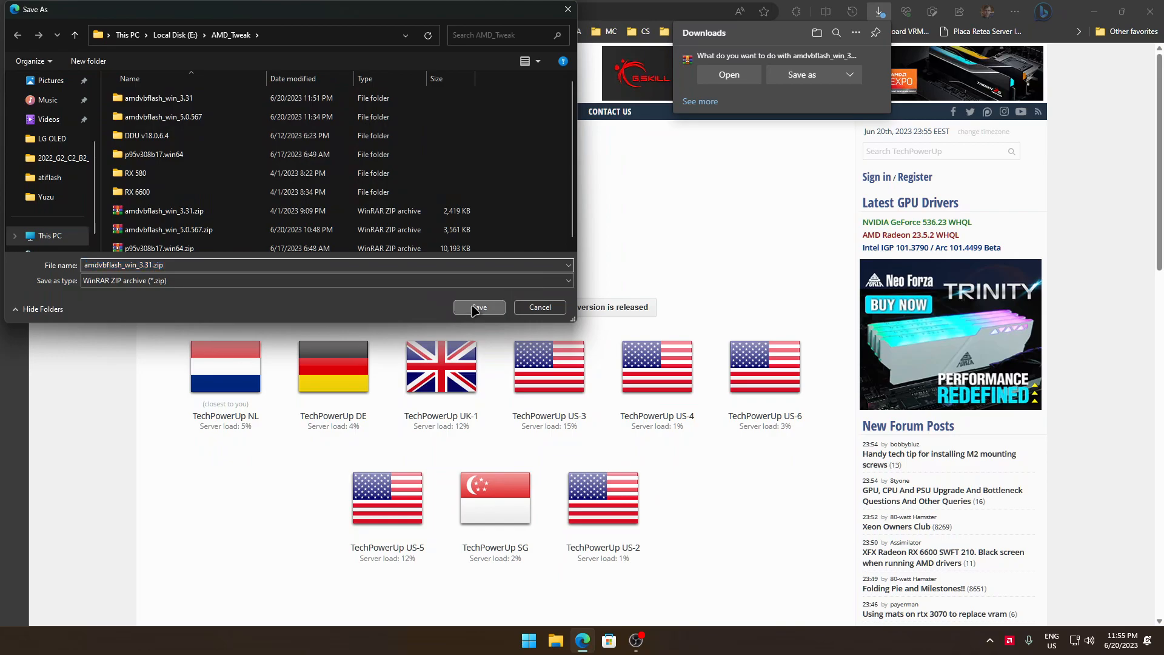
pyautogui.click(479, 307)
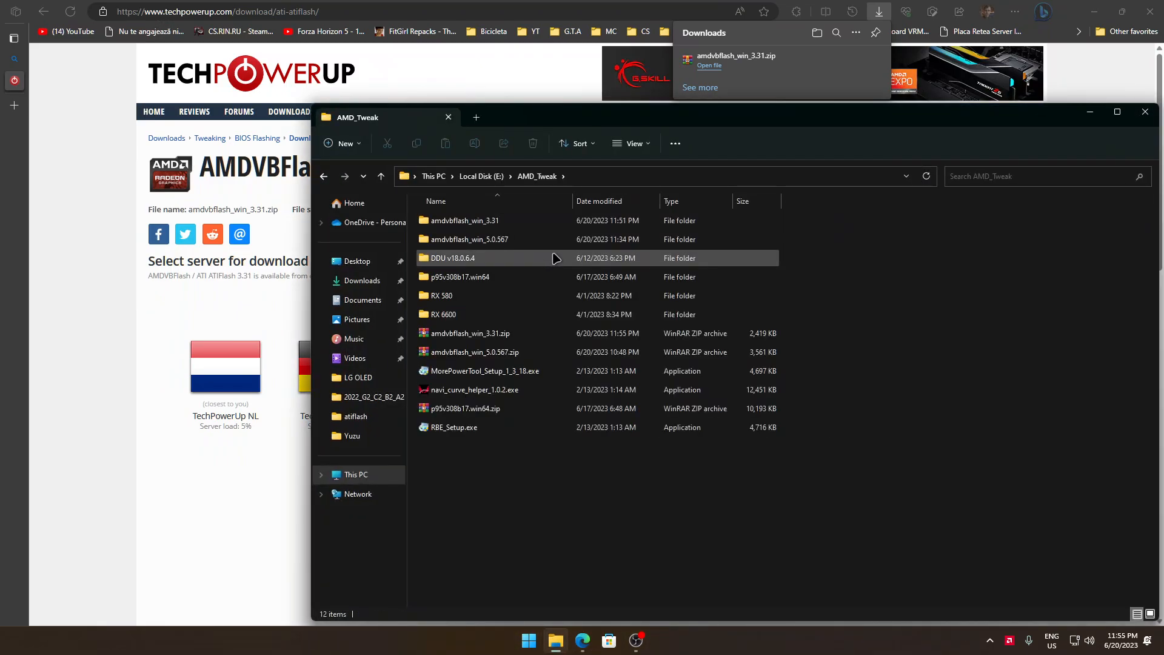
# Extract amdvbflash_win_3.31.zip over existing files and open the amdvbflash_win_3.31 folder.
pyautogui.click(469, 332)
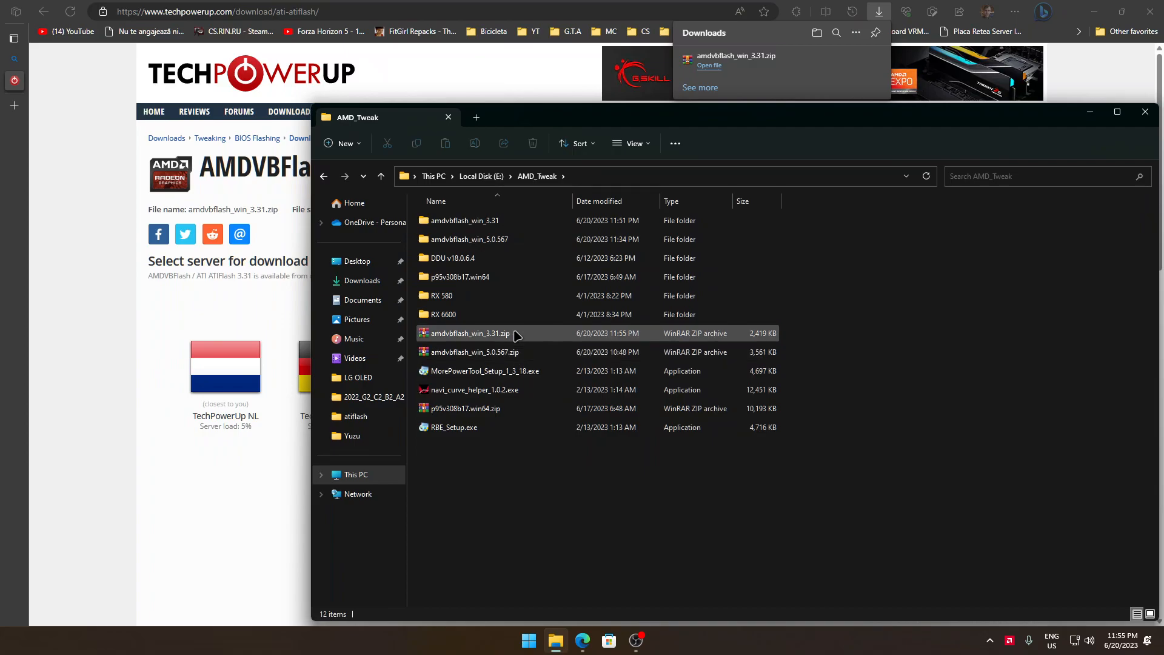
pyautogui.rightClick(469, 333)
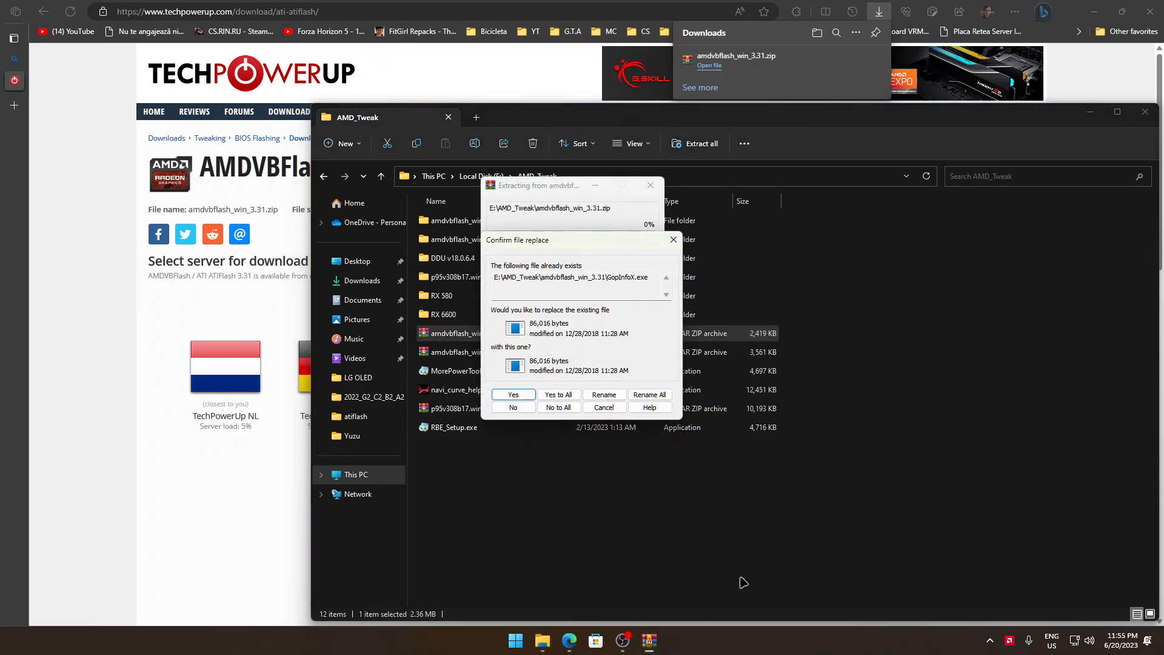
pyautogui.click(512, 394)
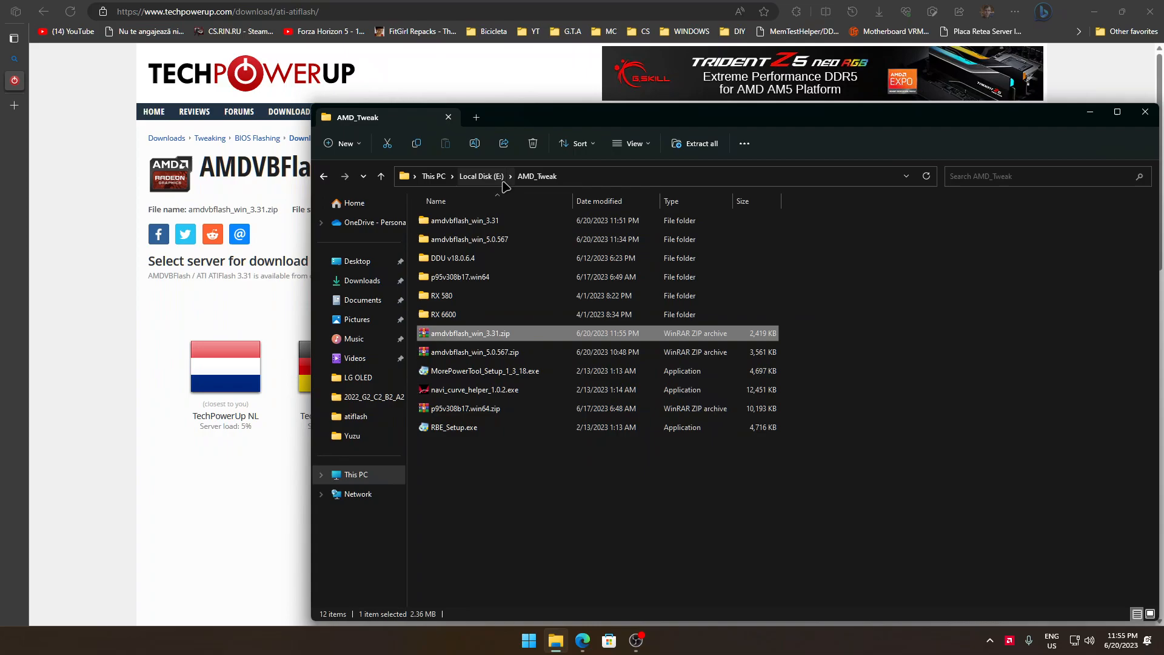
pyautogui.doubleClick(466, 220)
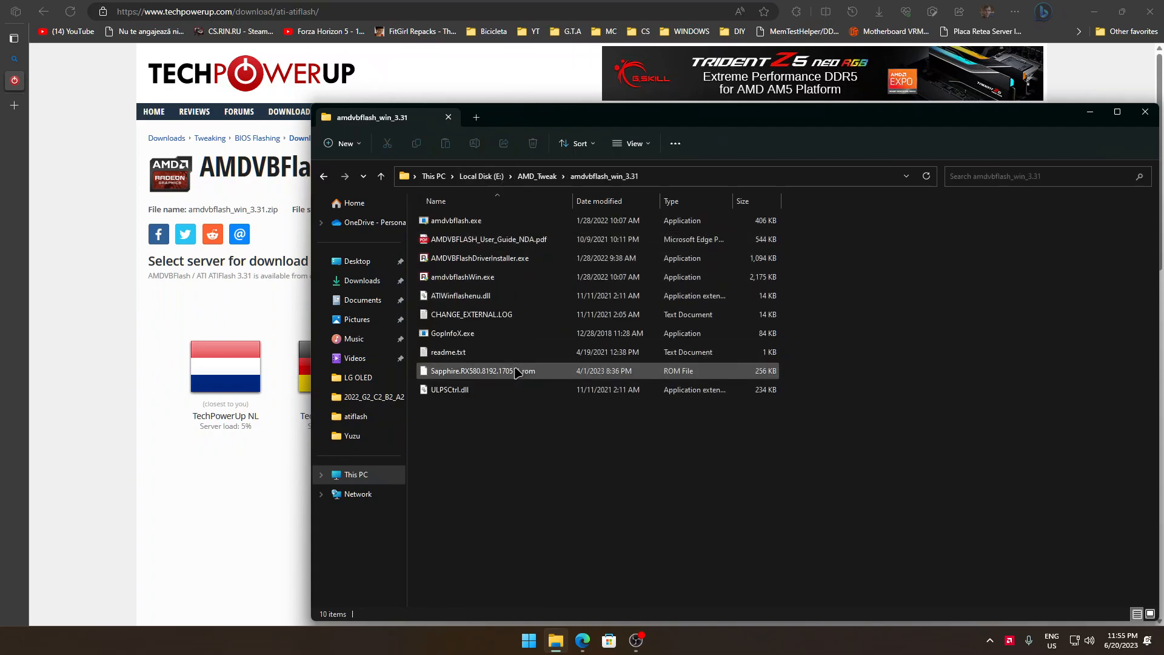
pyautogui.click(450, 389)
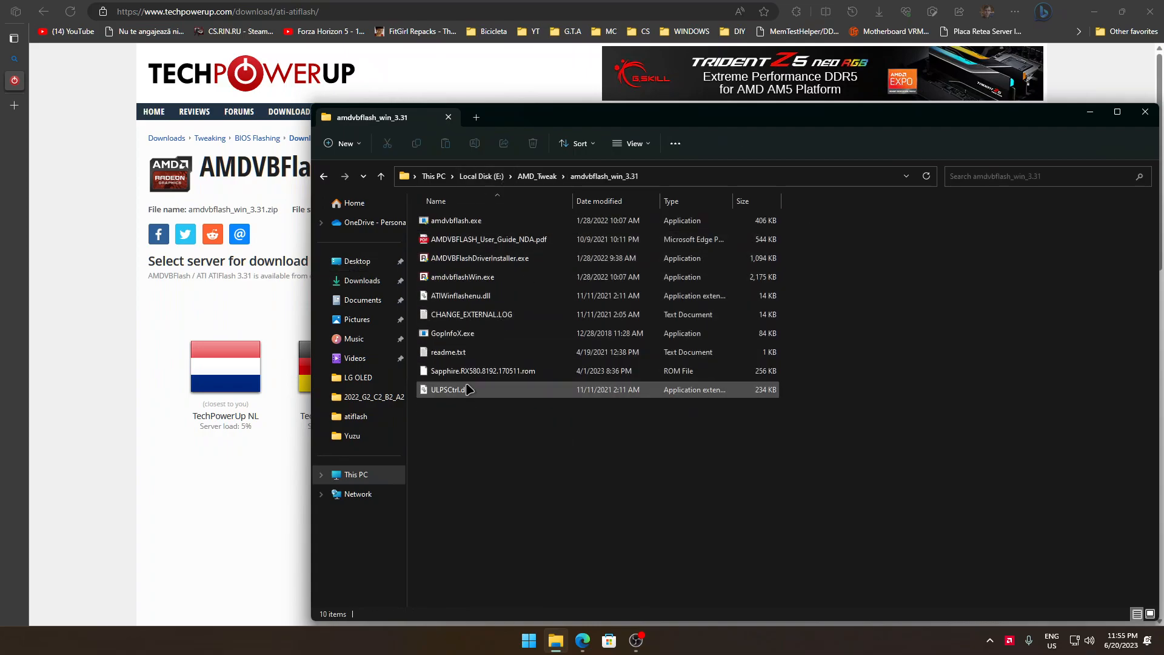
pyautogui.moveTo(691, 403)
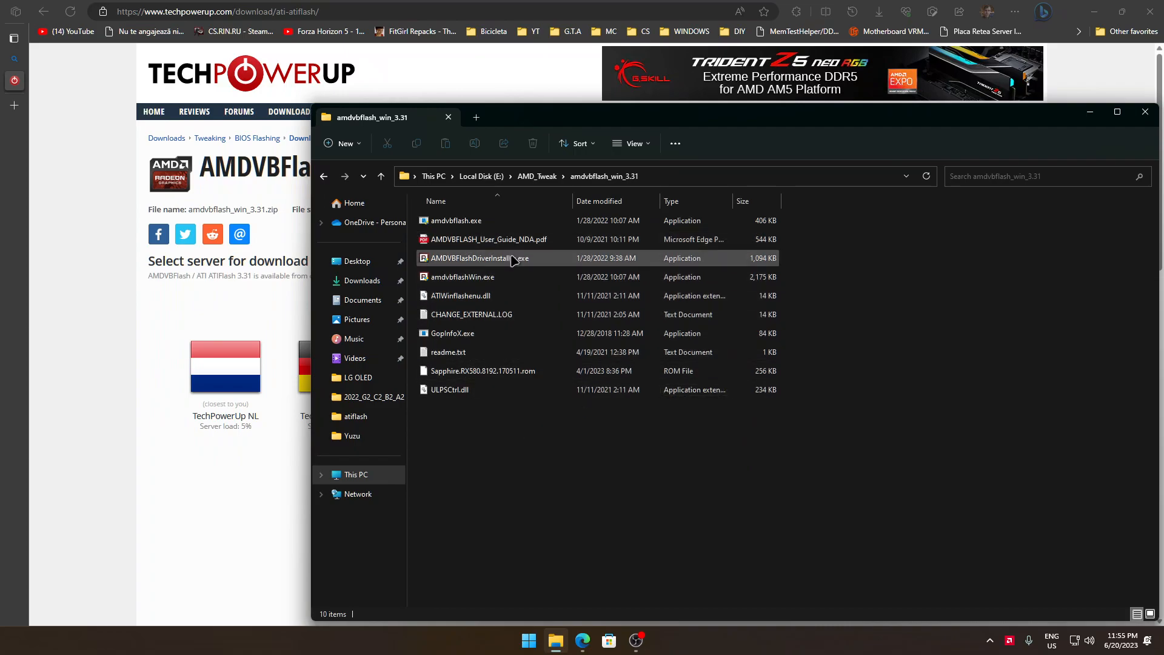
pyautogui.moveTo(493, 258)
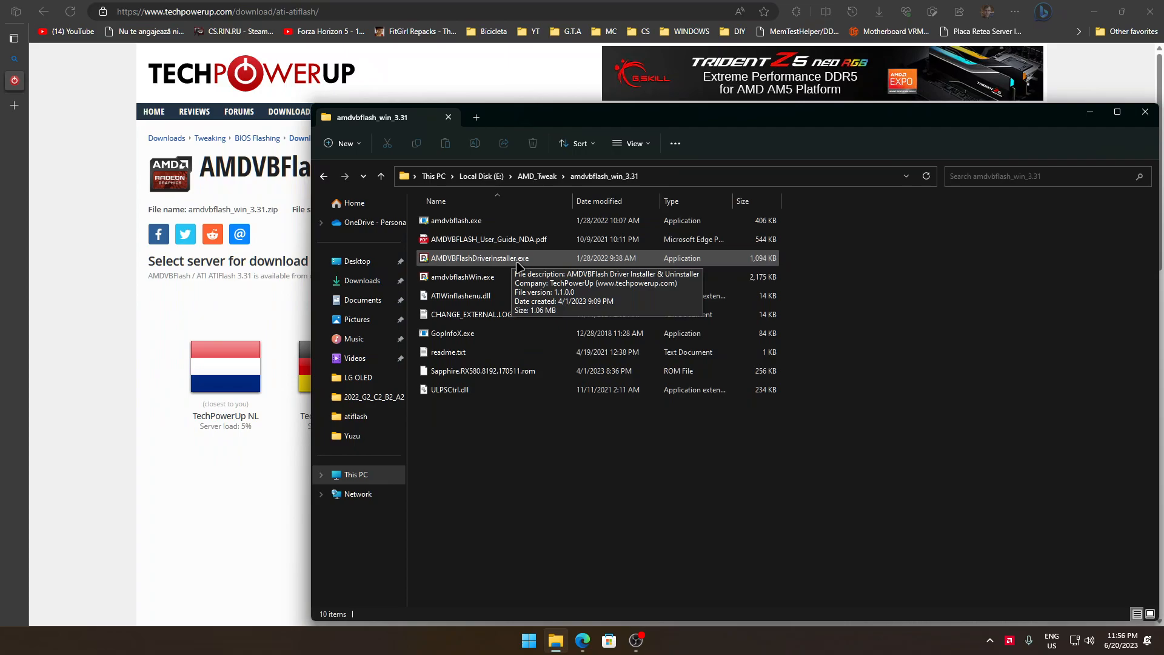
# Run AMDVBFlashDriverInstaller.exe and enter i to install the driver.
pyautogui.doubleClick(486, 257)
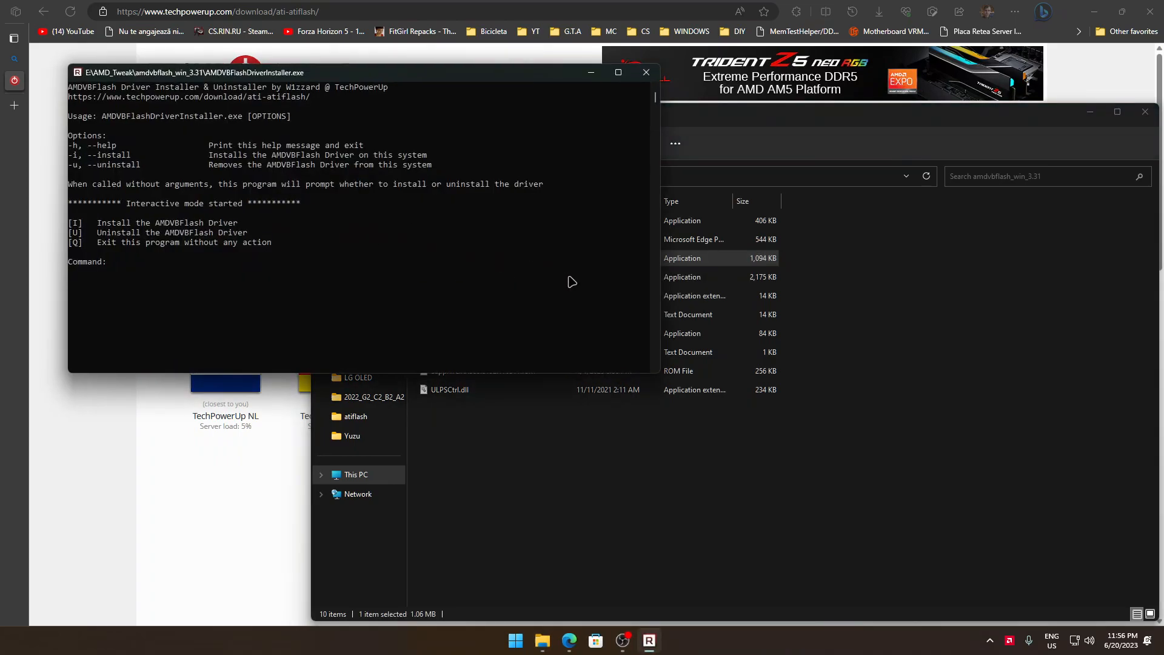
pyautogui.moveTo(625, 295)
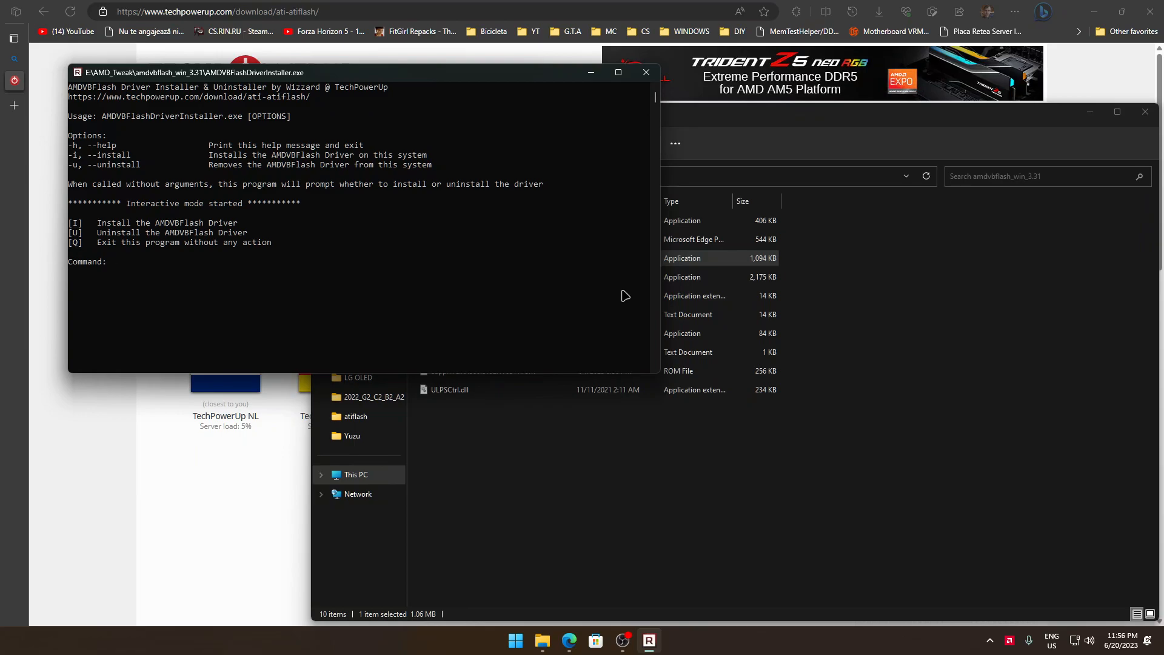
pyautogui.write('i')
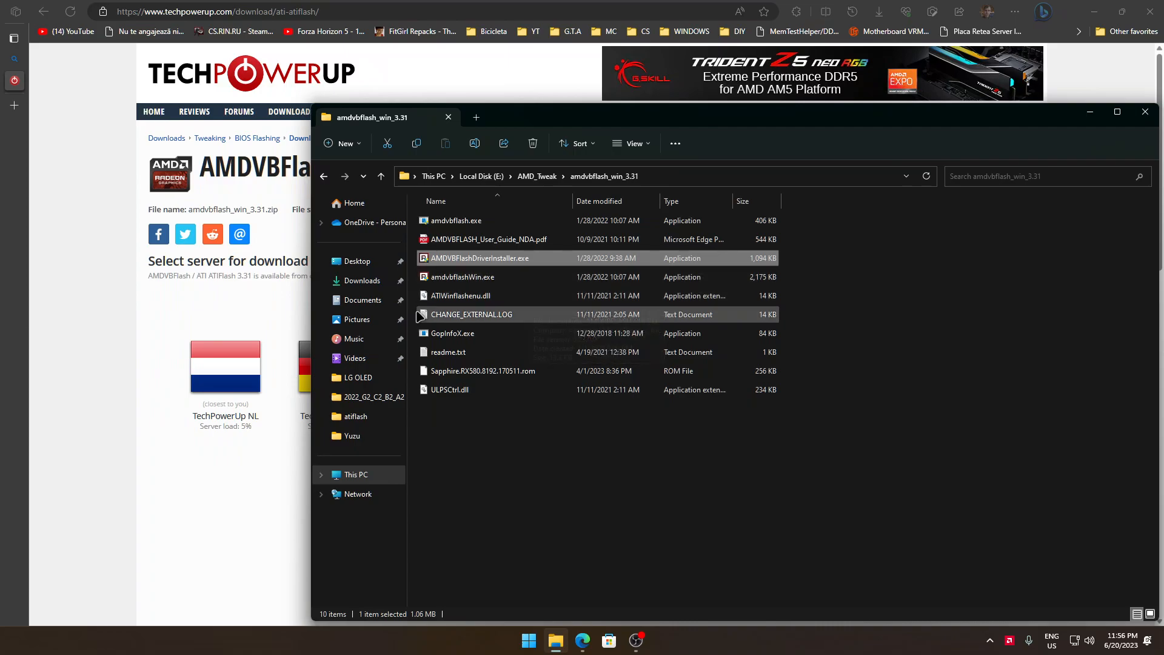
pyautogui.moveTo(470, 314)
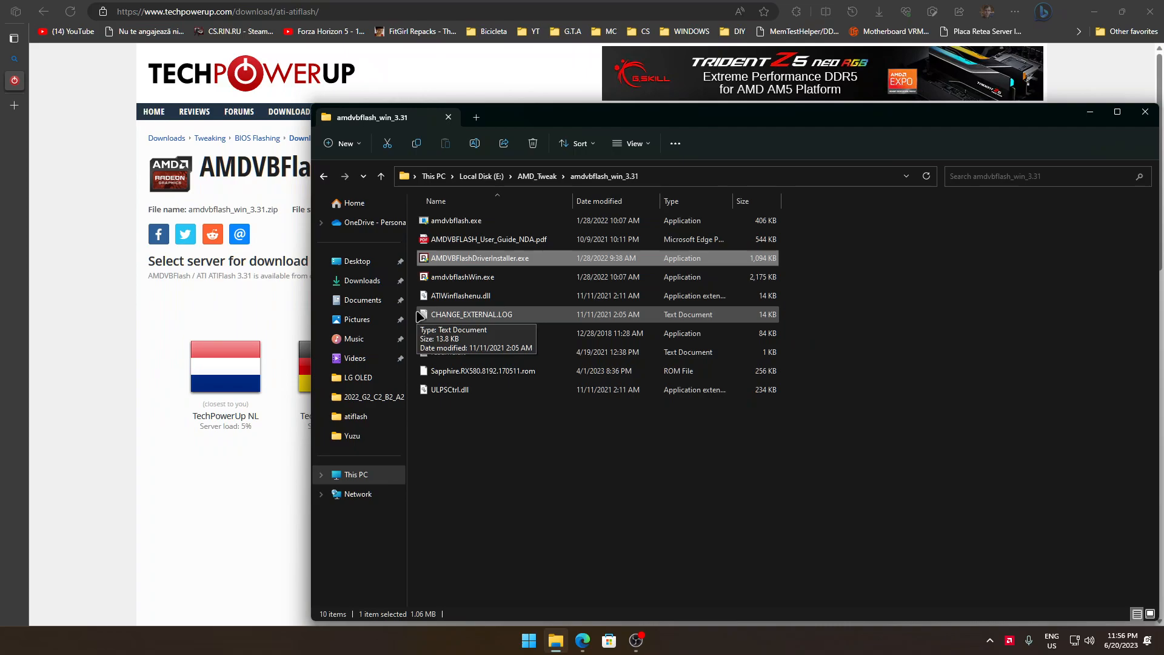
pyautogui.moveTo(433, 326)
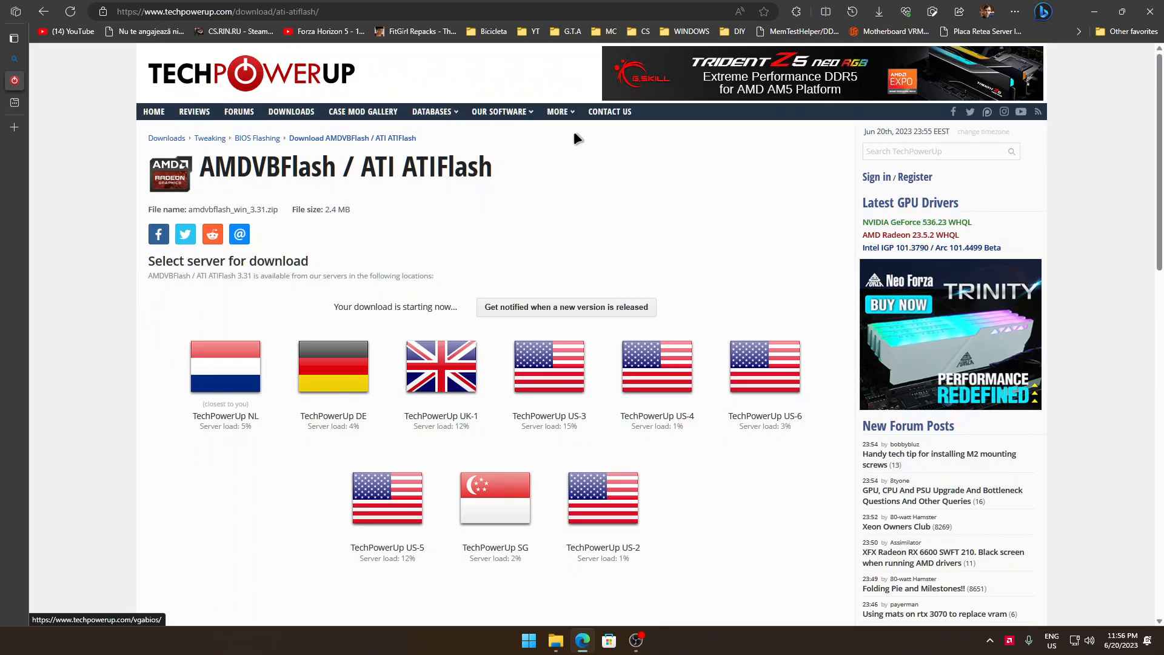
# Open TechPowerUp's Video BIOS Collection and filter it to Sapphire cards.
pyautogui.click(558, 111)
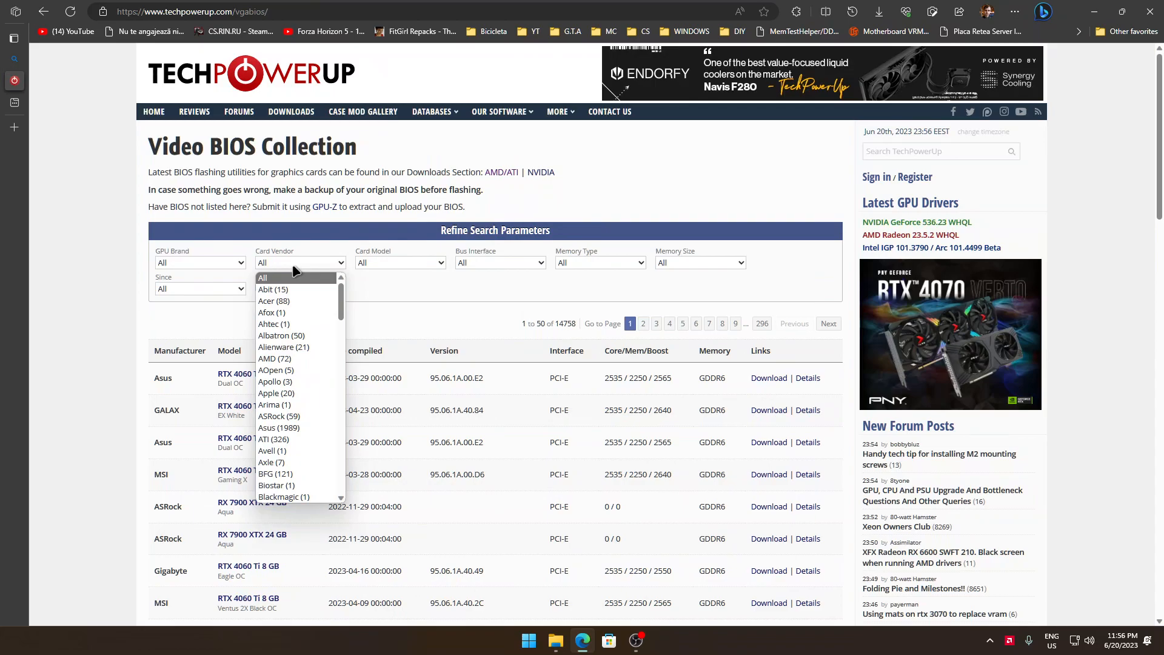
pyautogui.click(199, 262)
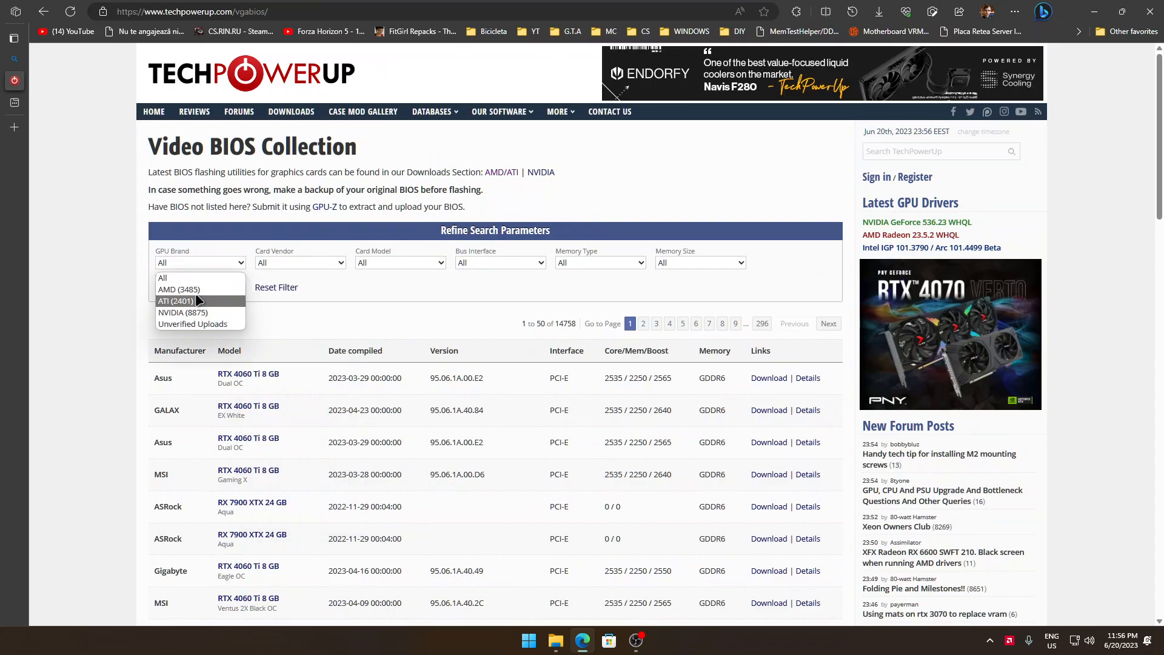
pyautogui.moveTo(193, 288)
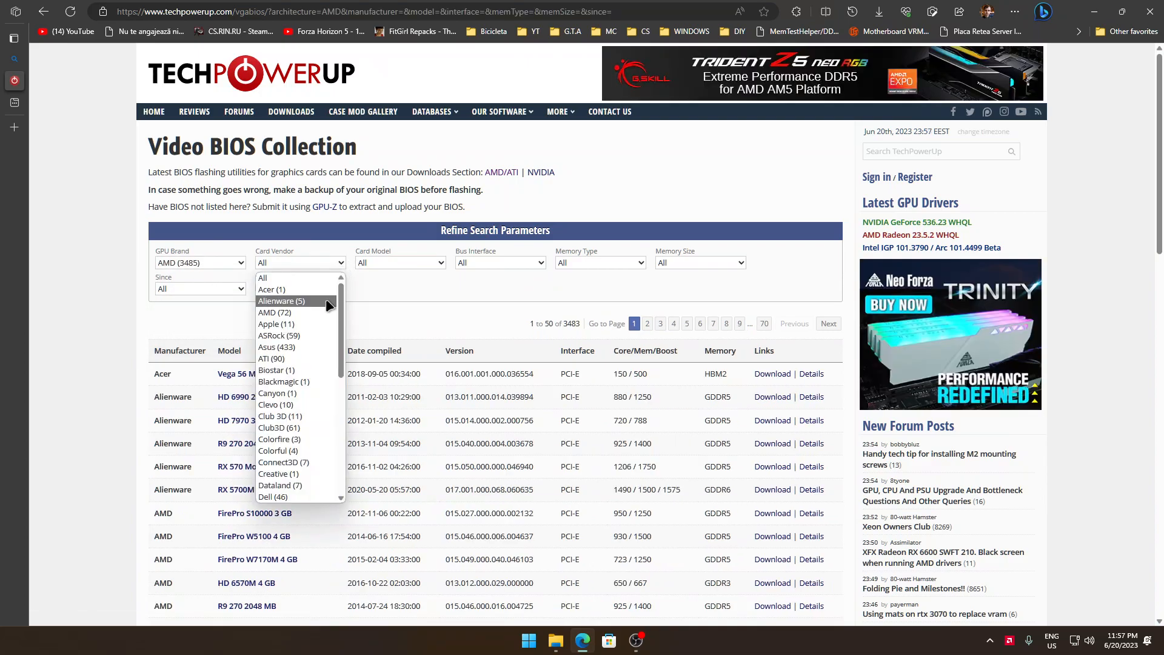
pyautogui.scroll(-3)
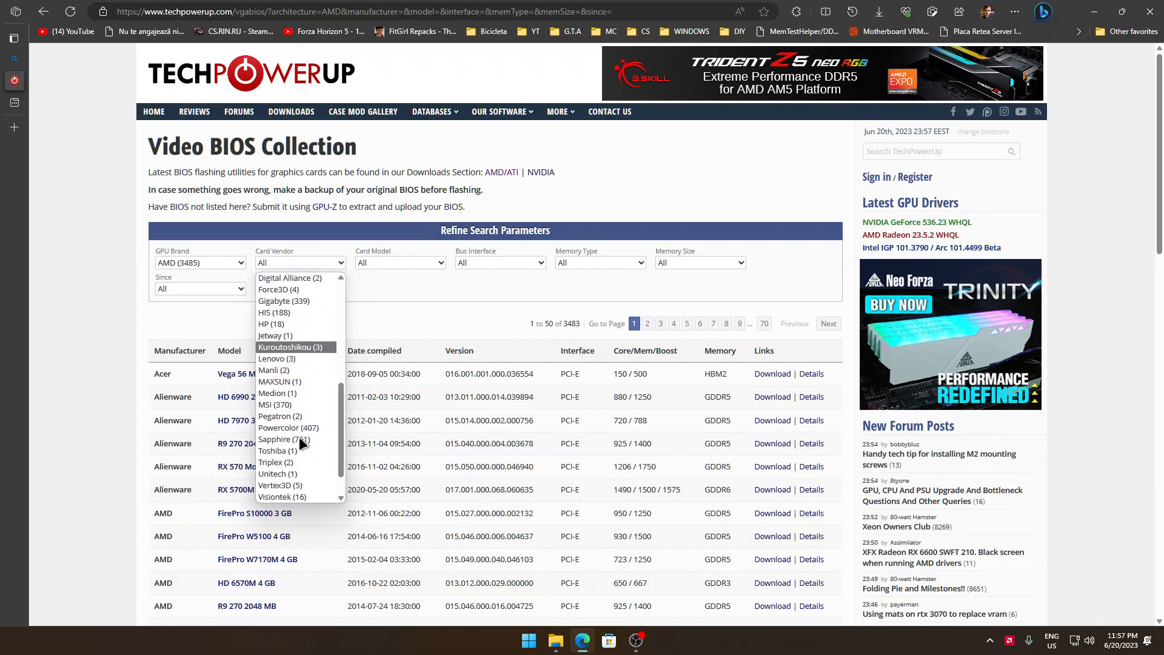
pyautogui.click(275, 439)
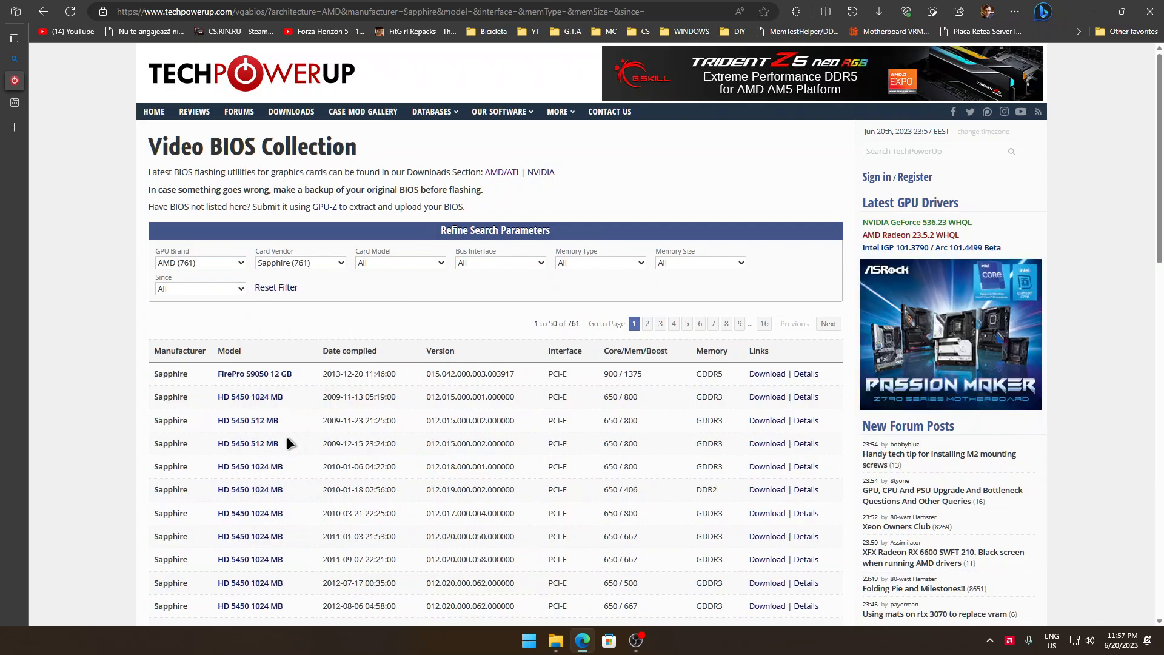
pyautogui.moveTo(442, 266)
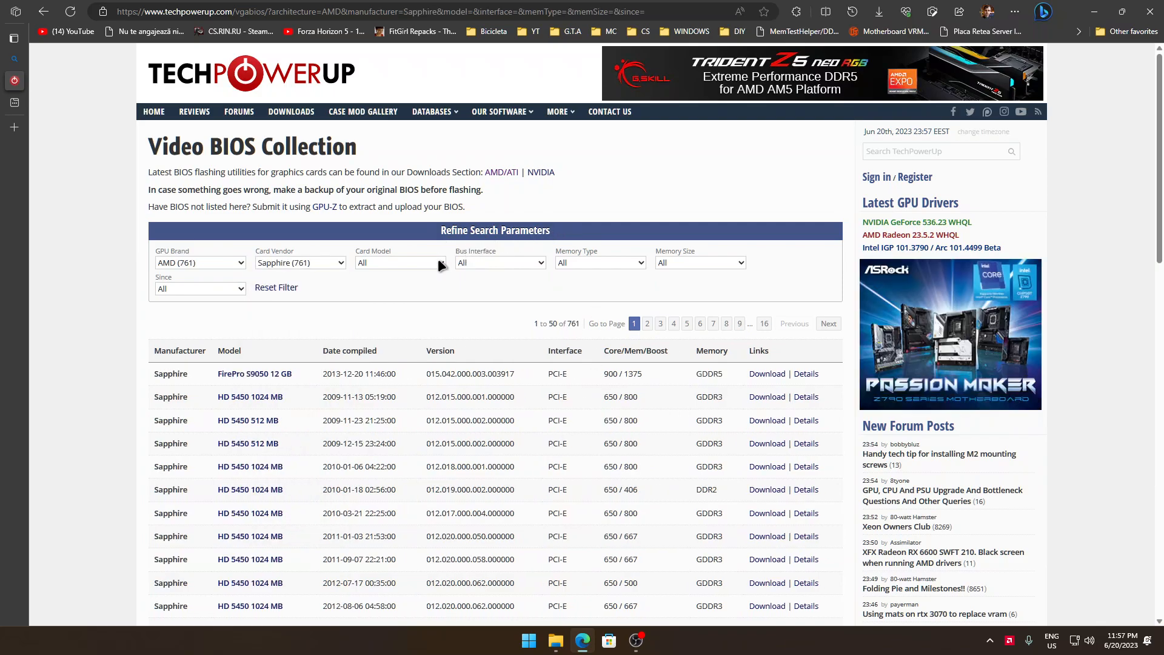
# Narrow the Sapphire BIOS list to RX 580 models with 8192 MB memory.
pyautogui.click(400, 262)
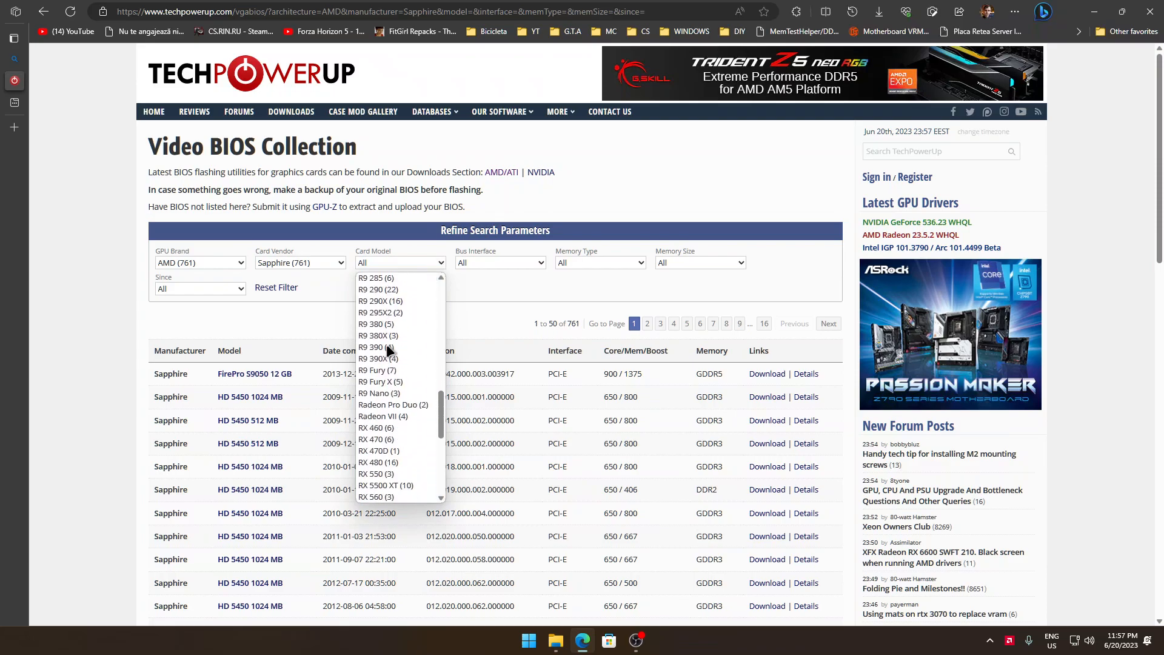
pyautogui.scroll(-3)
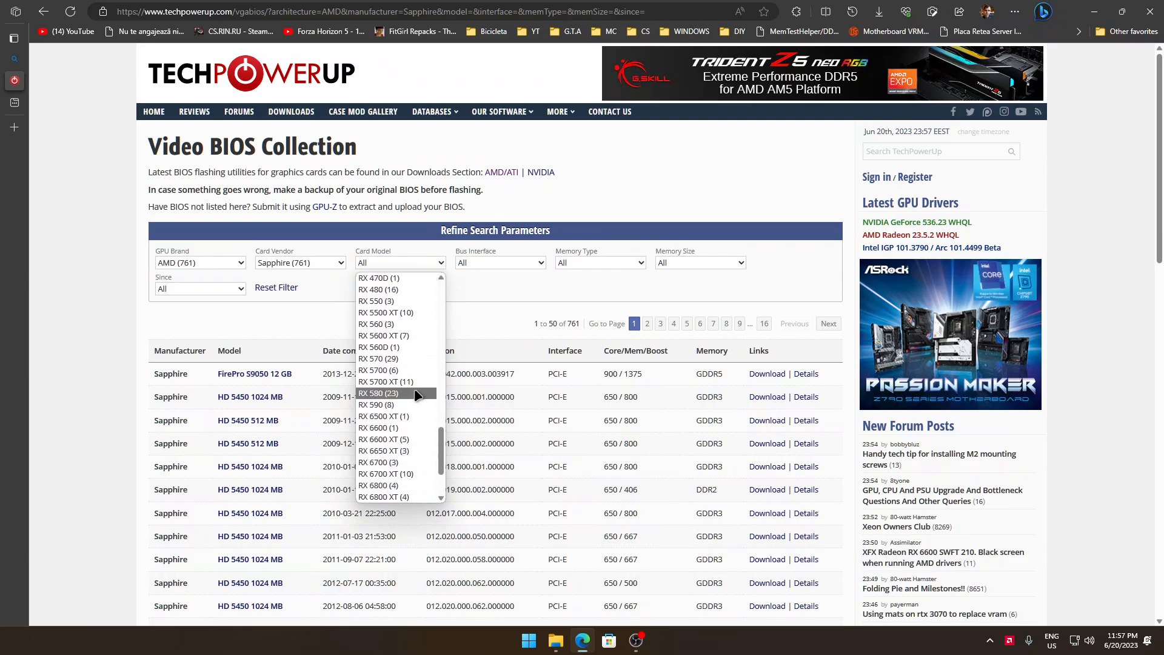
pyautogui.click(378, 393)
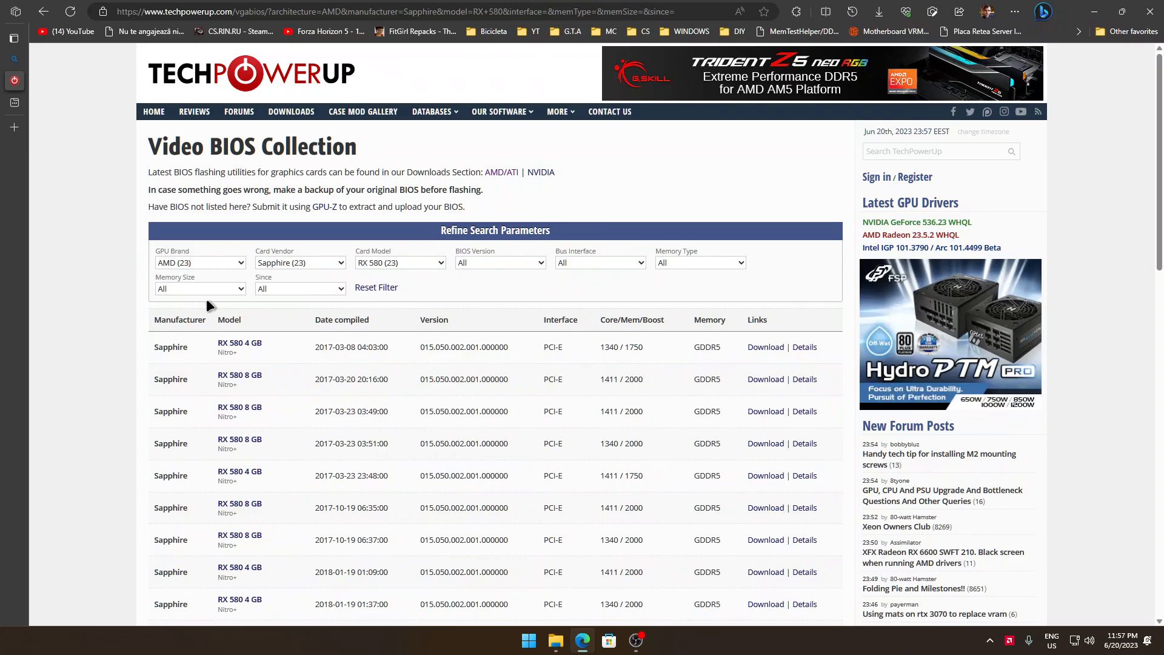
pyautogui.click(200, 288)
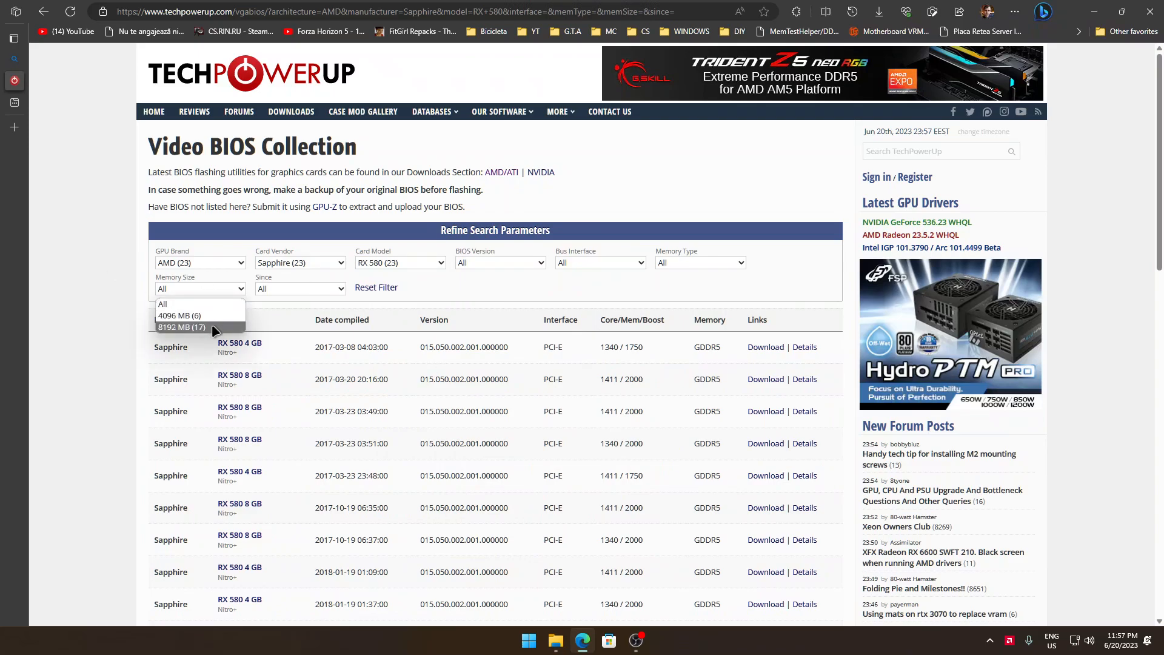
pyautogui.moveTo(201, 304)
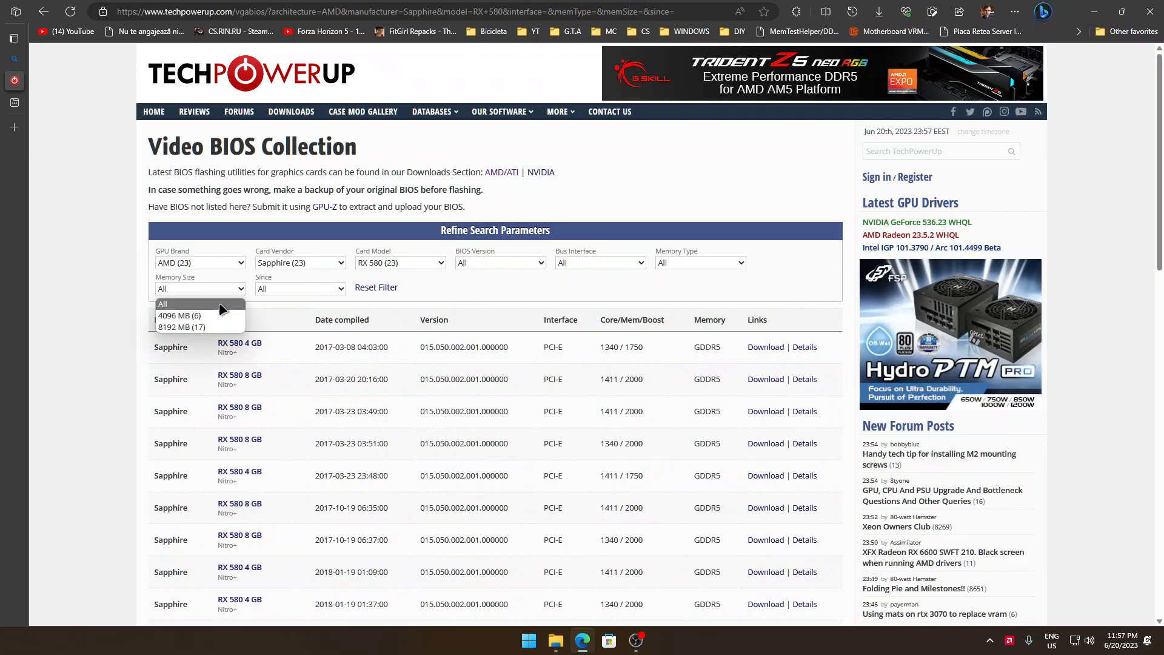
pyautogui.moveTo(199, 327)
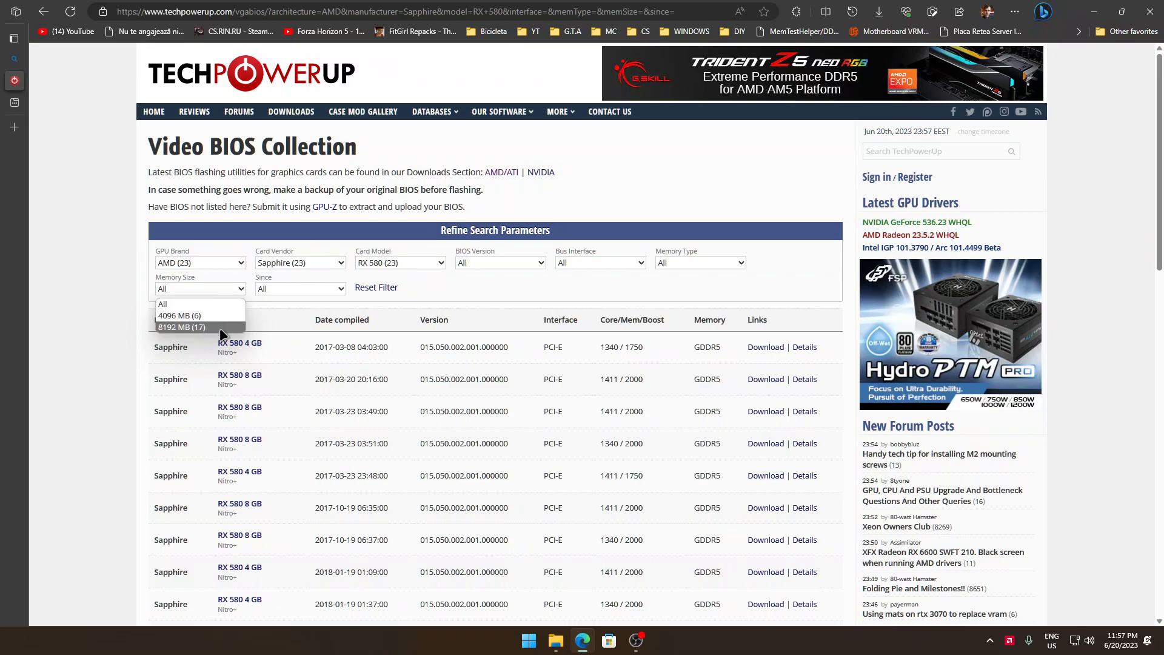
pyautogui.click(182, 327)
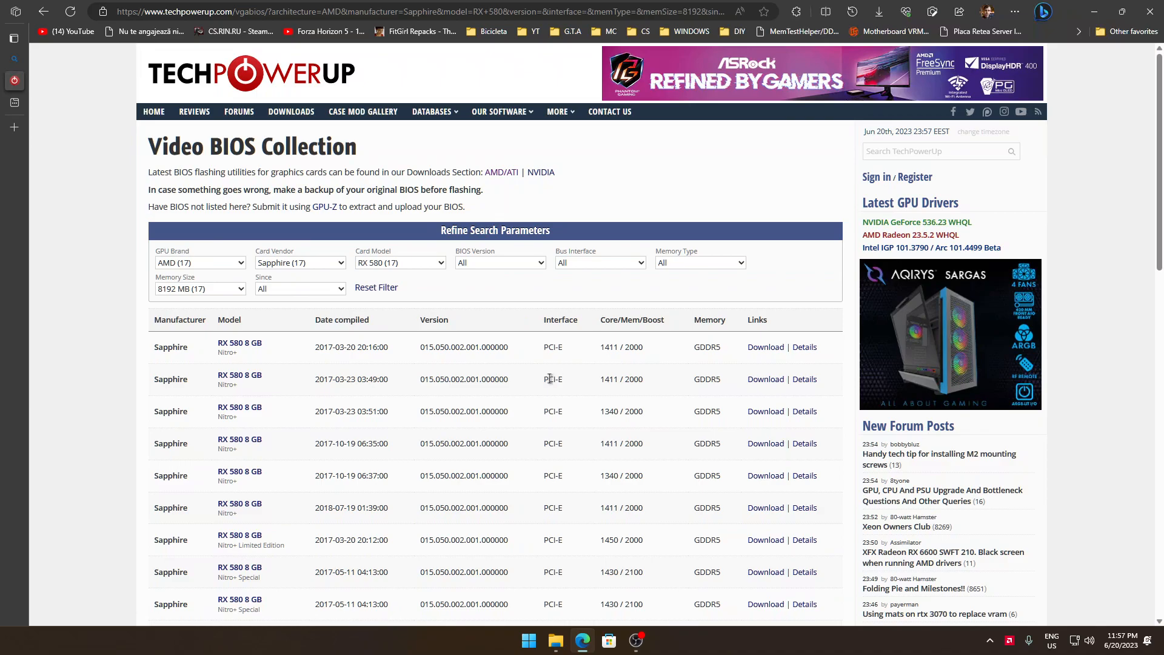
pyautogui.moveTo(556, 374)
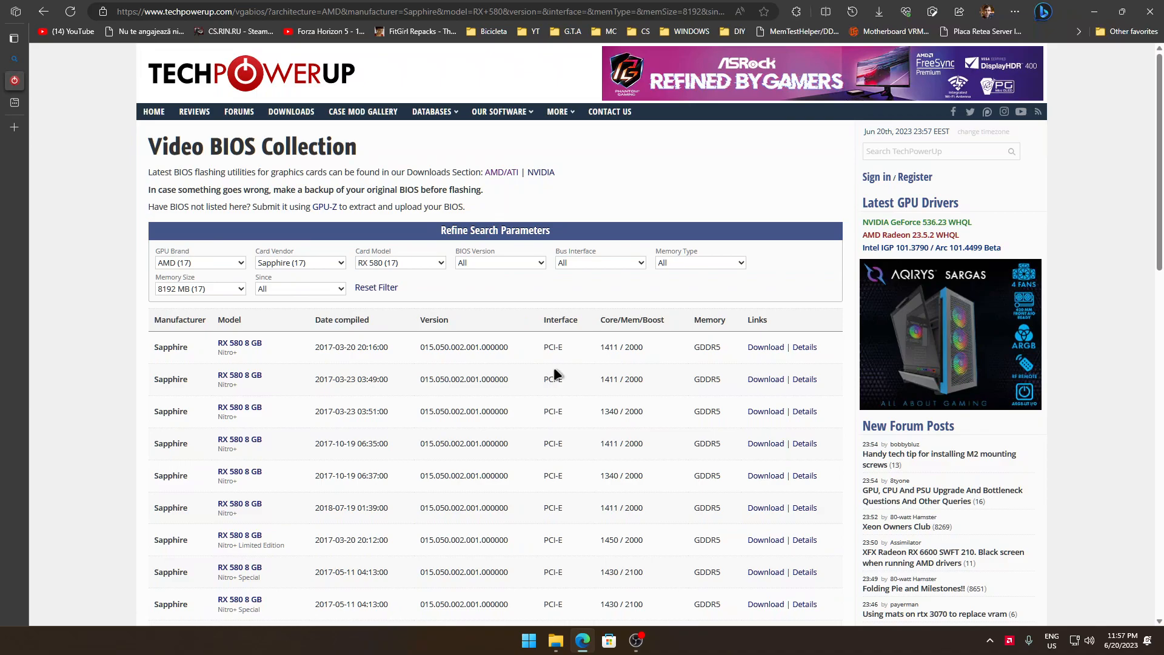
pyautogui.moveTo(575, 396)
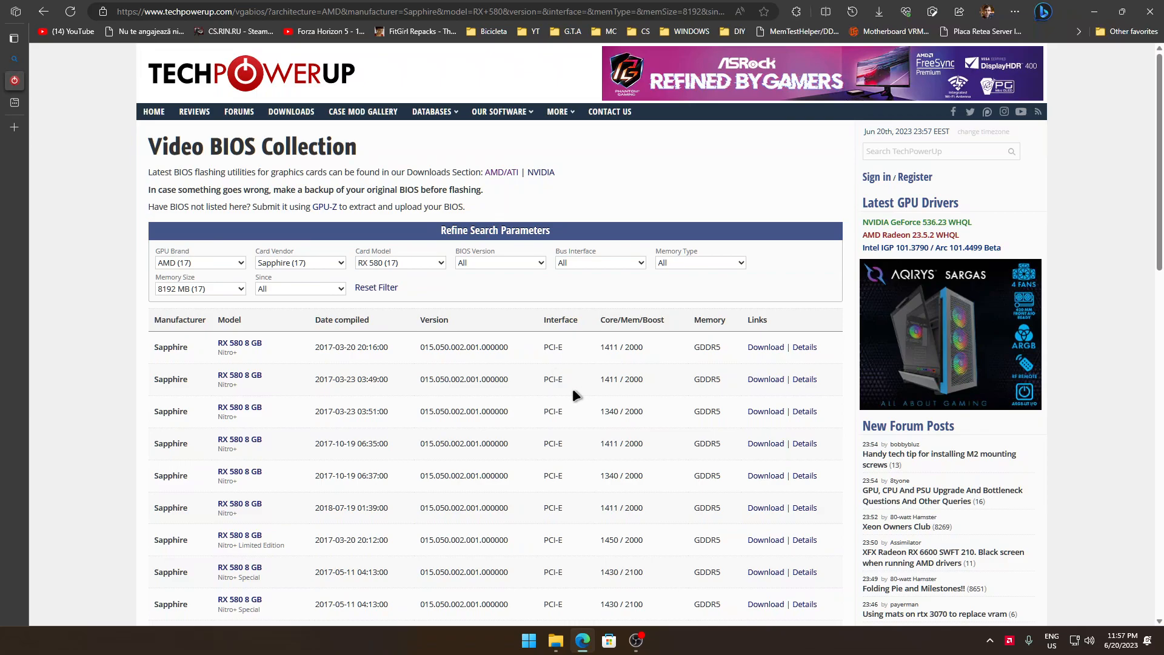
# Scroll the Sapphire RX 580 8 GB Nitro+ BIOS details, then open the Start menu.
pyautogui.scroll(-3)
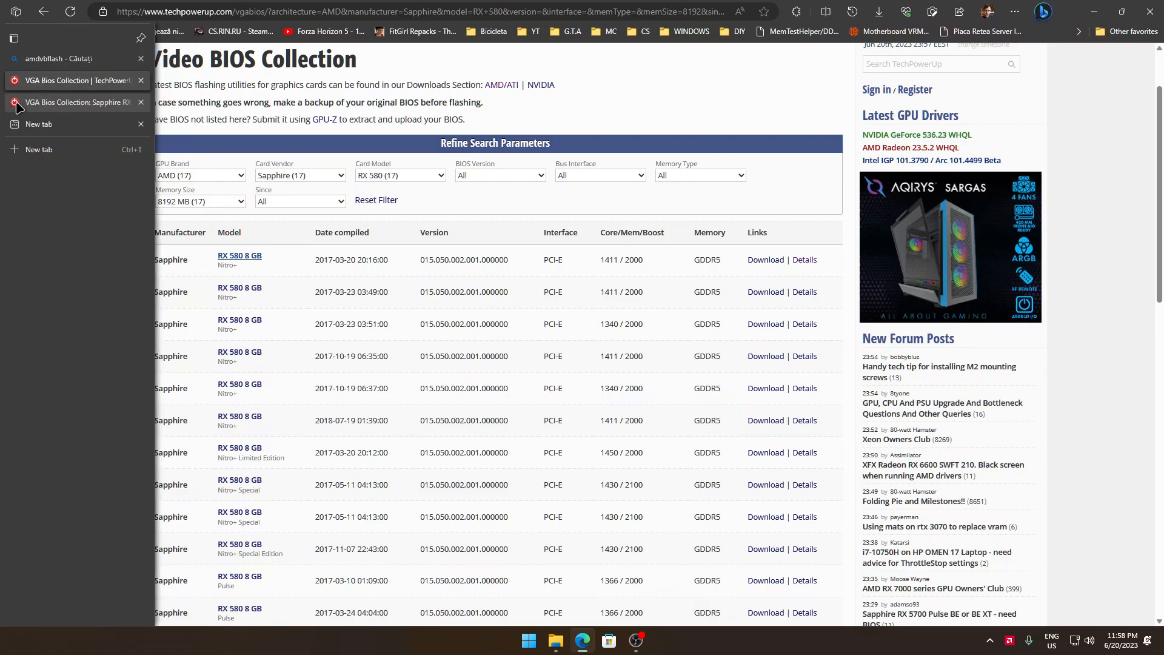
pyautogui.moveTo(78, 102)
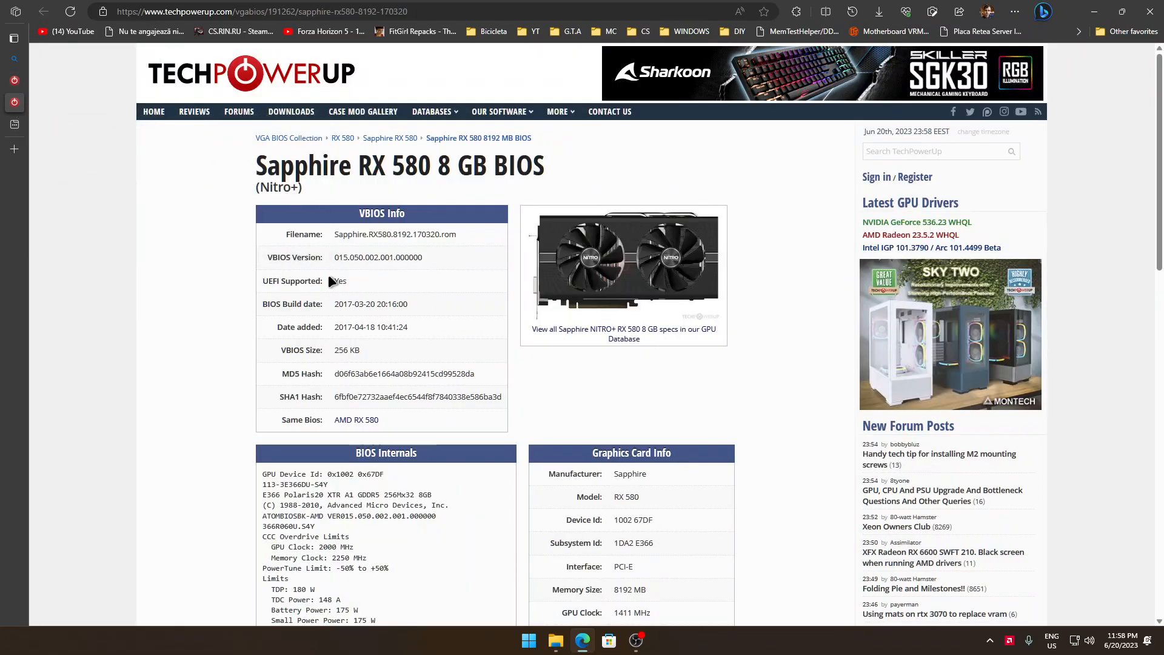
pyautogui.click(528, 640)
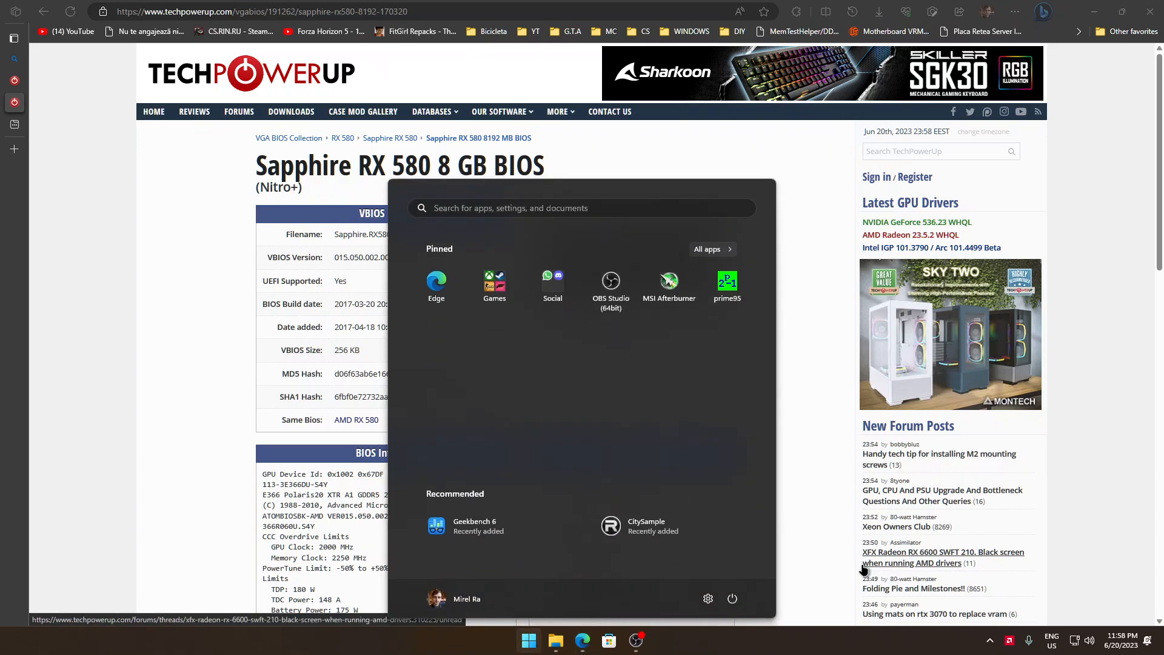
# Search 'gp' in Start to launch GPU-Z for the installed card's info.
pyautogui.write('gp')
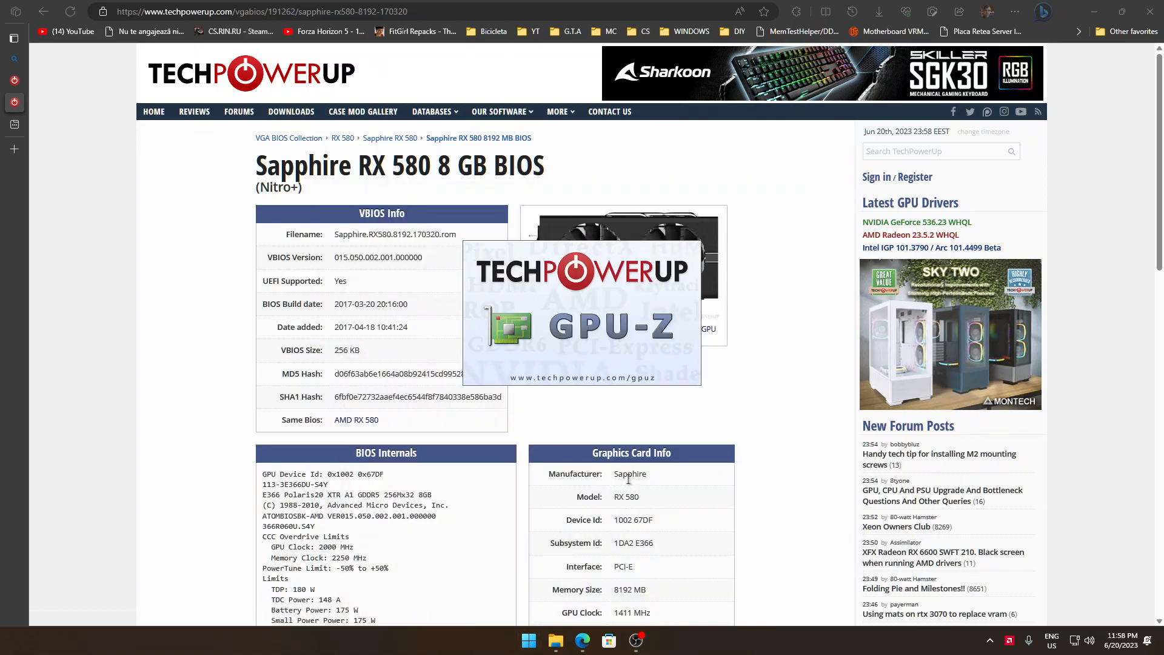
pyautogui.moveTo(665, 393)
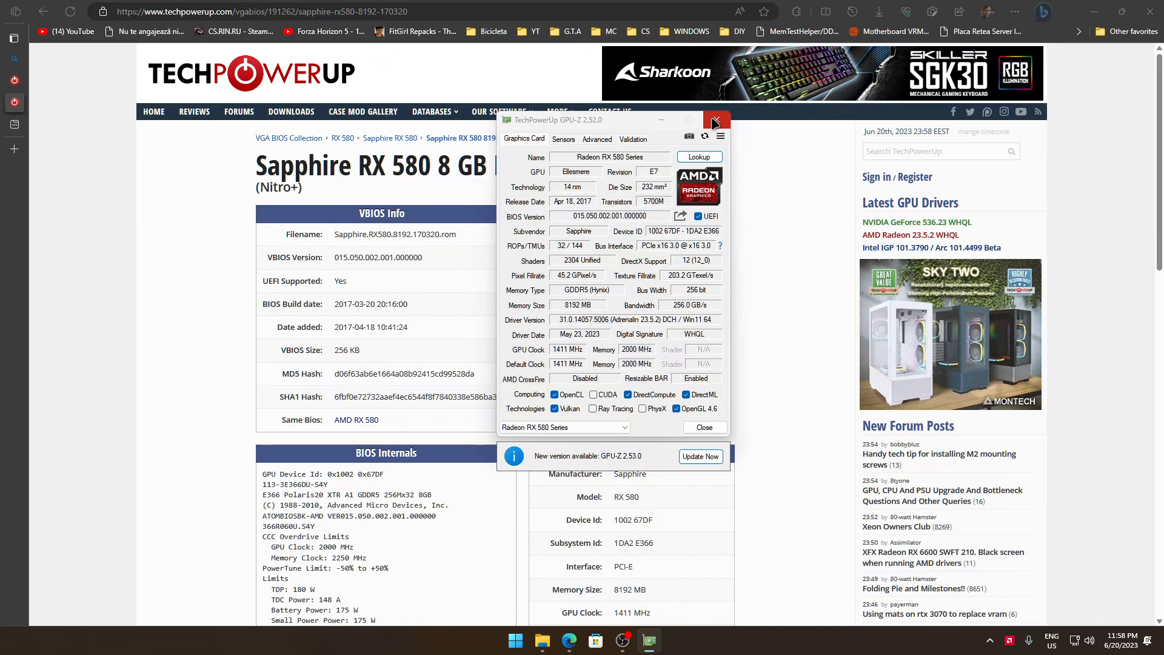
# Close GPU-Z and scroll through the Nitro+ BIOS internals and memory timings.
pyautogui.click(714, 120)
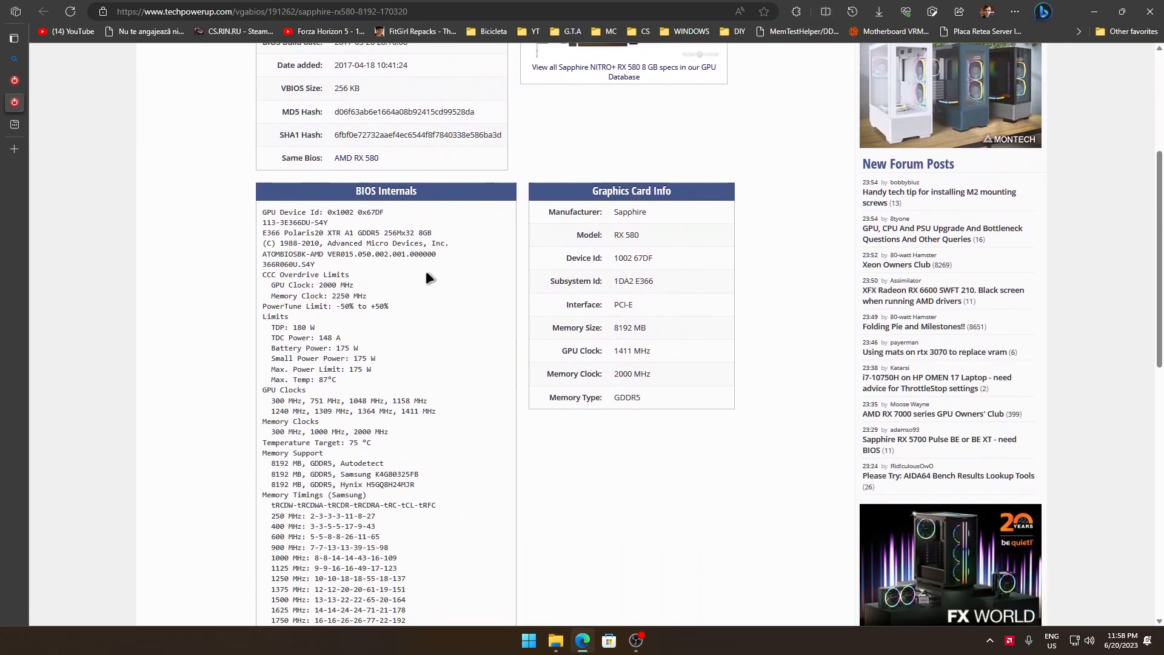
pyautogui.scroll(-3)
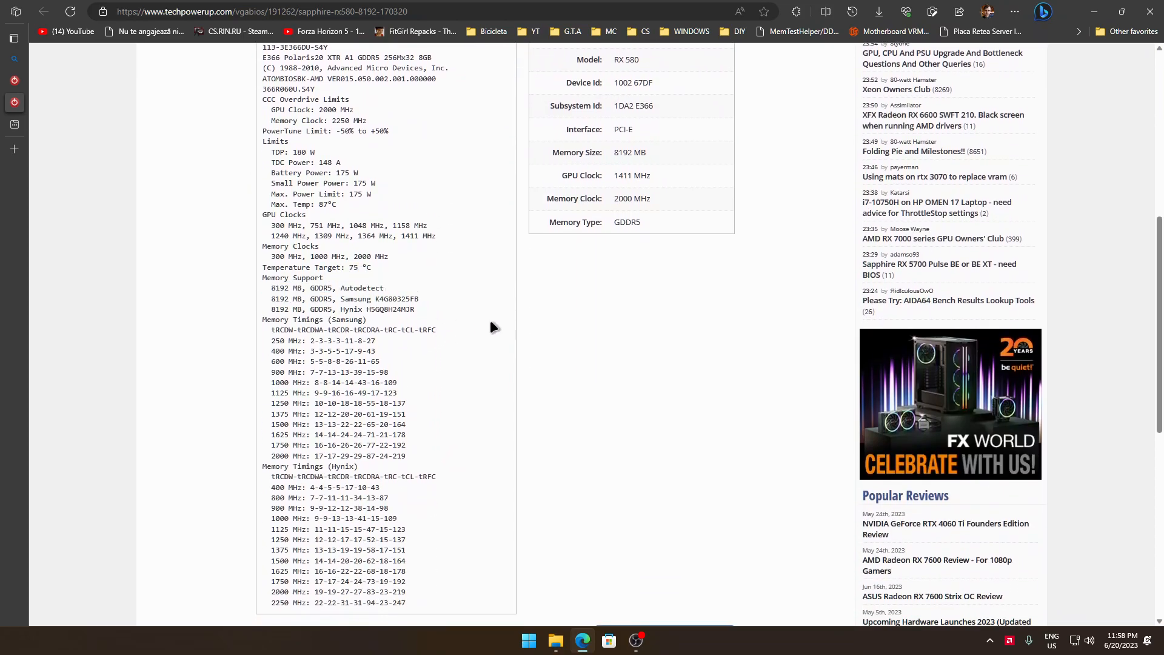
pyautogui.moveTo(468, 340)
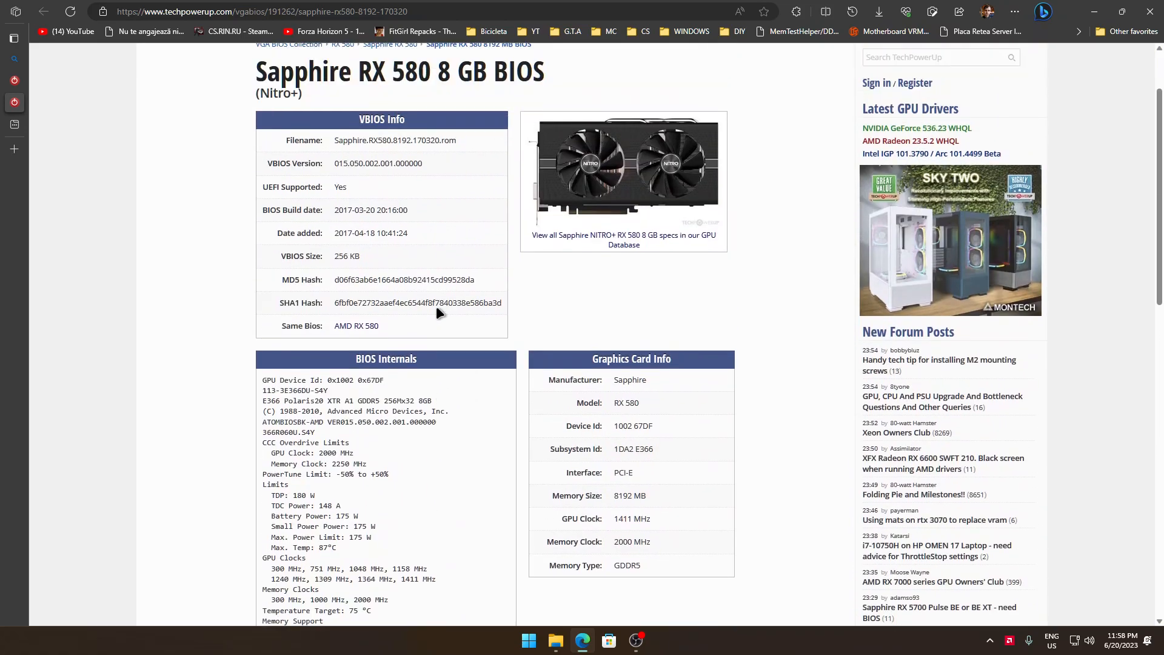
pyautogui.scroll(-3)
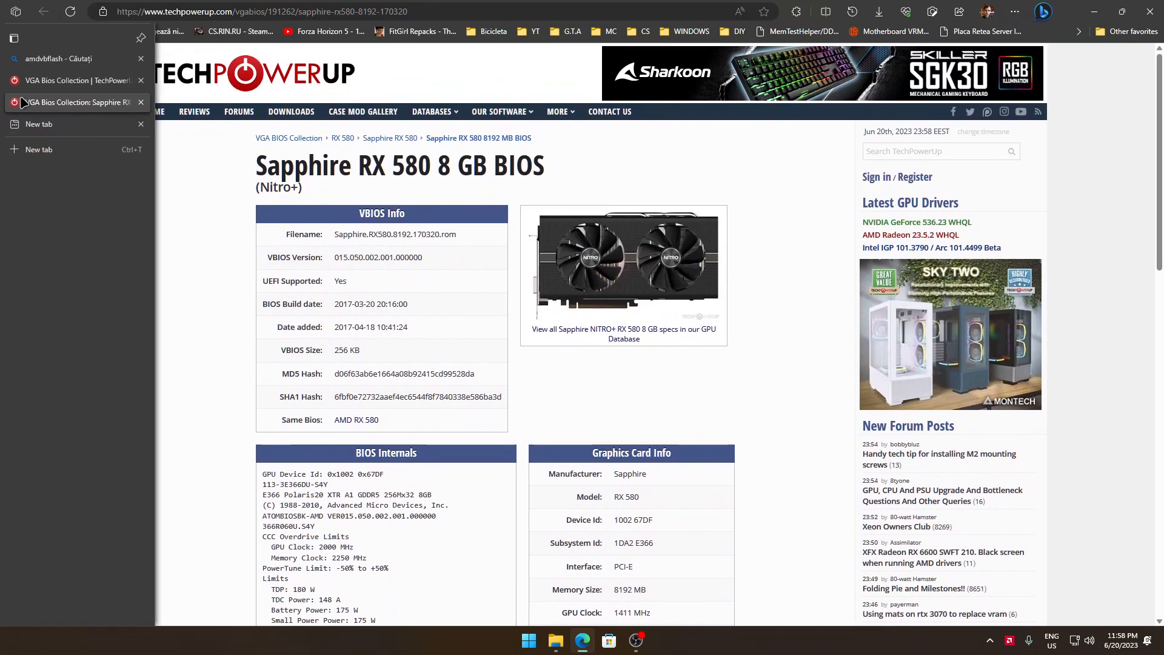
pyautogui.moveTo(74, 102)
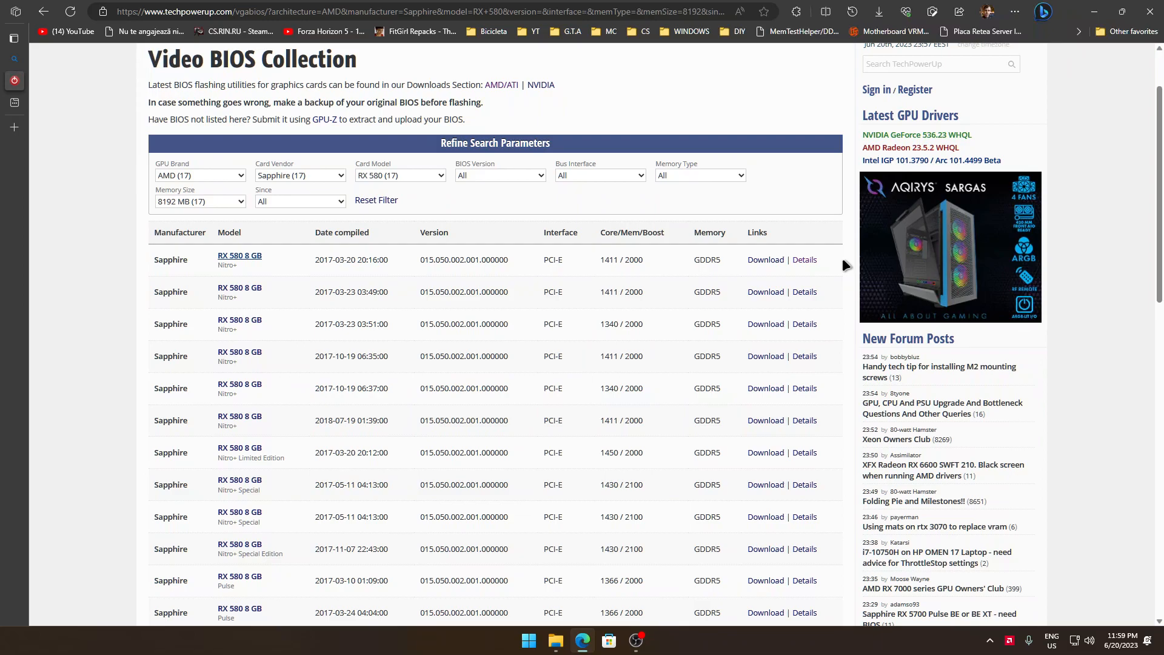
pyautogui.moveTo(837, 509)
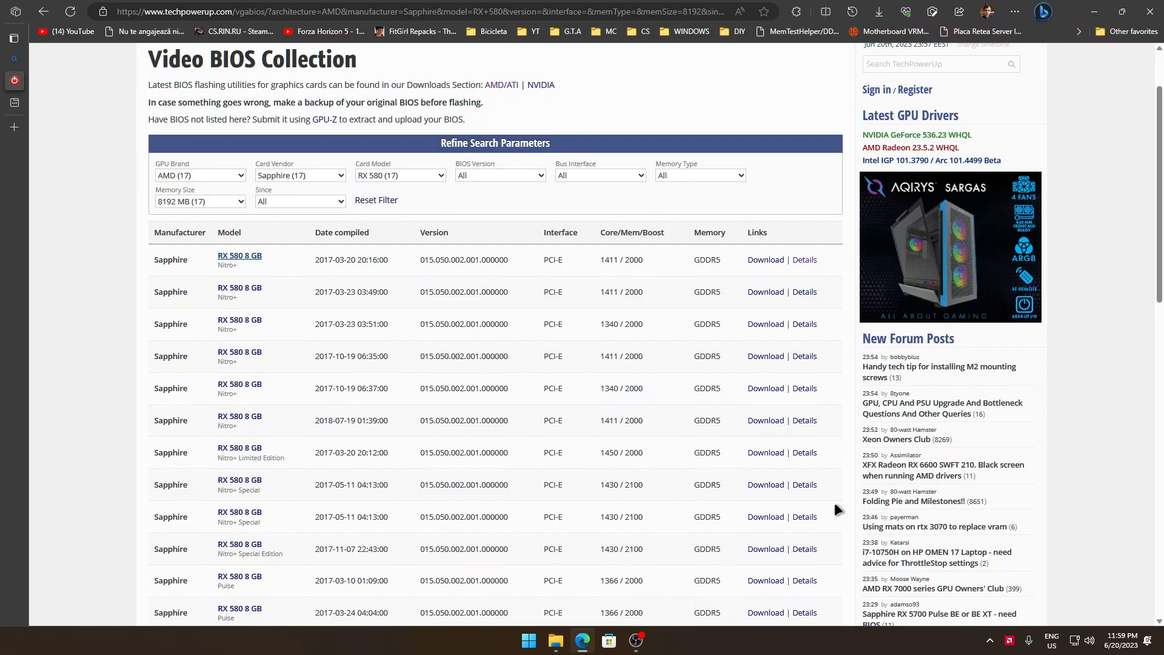
pyautogui.click(528, 639)
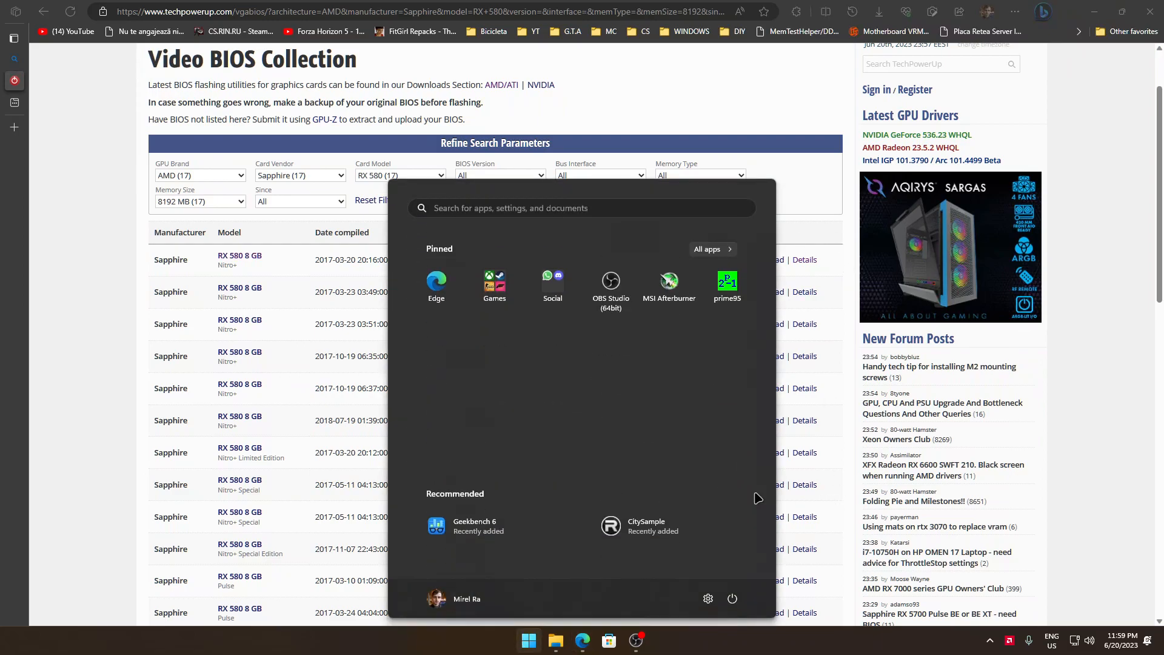
pyautogui.click(424, 11)
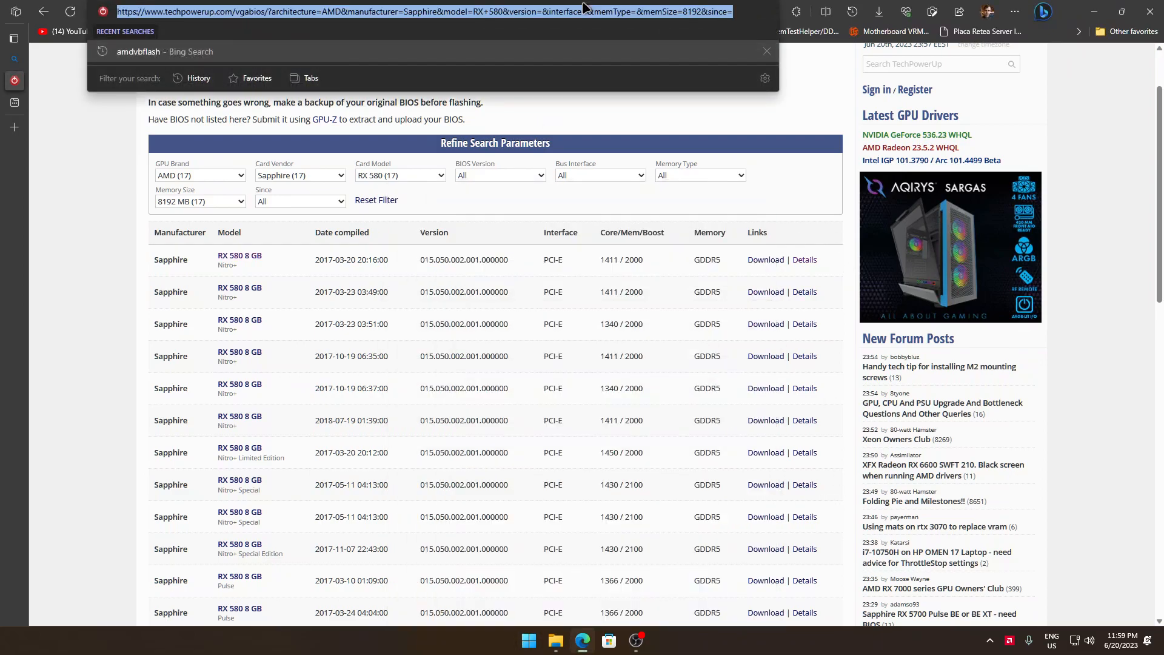
pyautogui.click(790, 142)
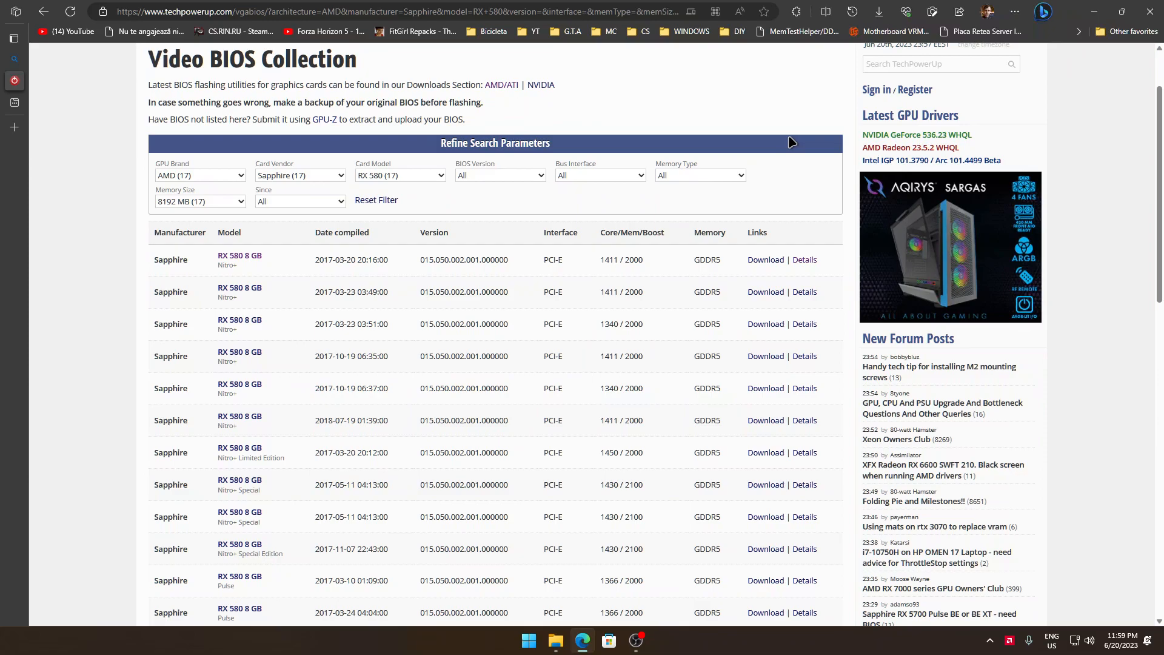
pyautogui.moveTo(437, 350)
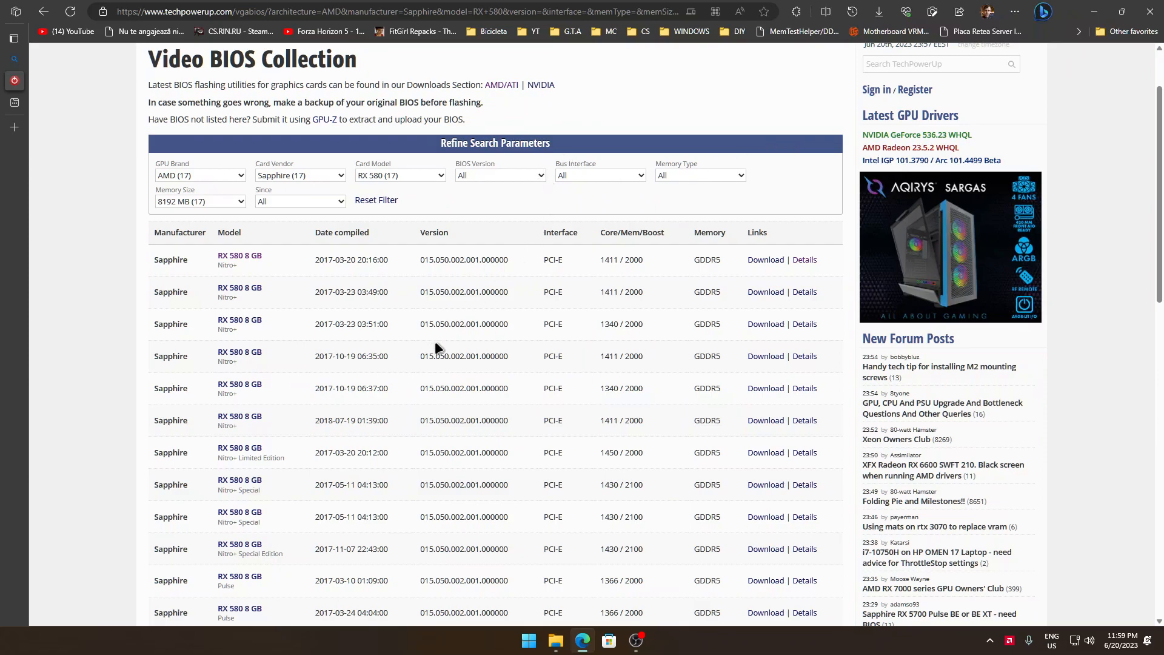
pyautogui.moveTo(462, 355)
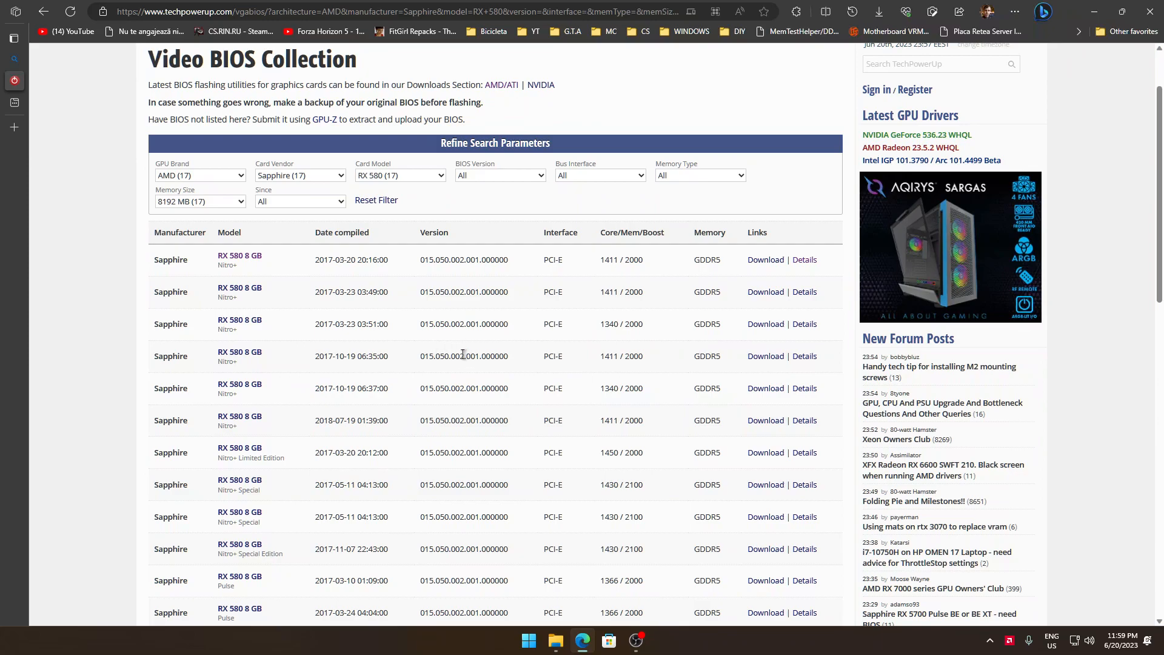
pyautogui.scroll(-3)
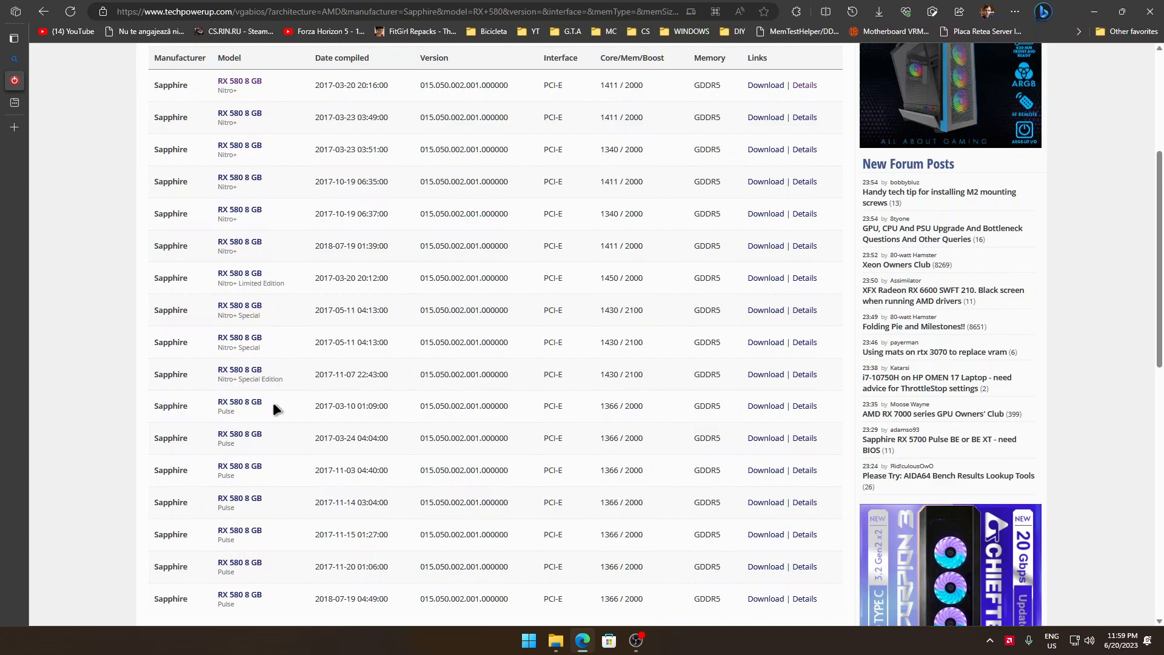
pyautogui.moveTo(265, 409)
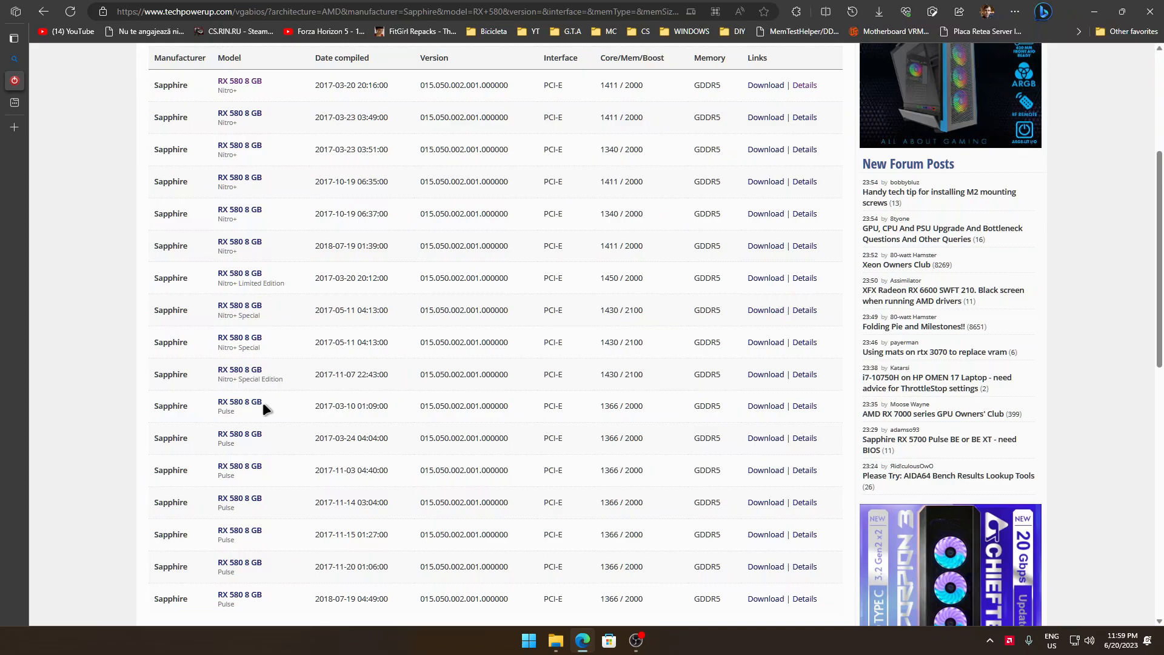
pyautogui.moveTo(239, 406)
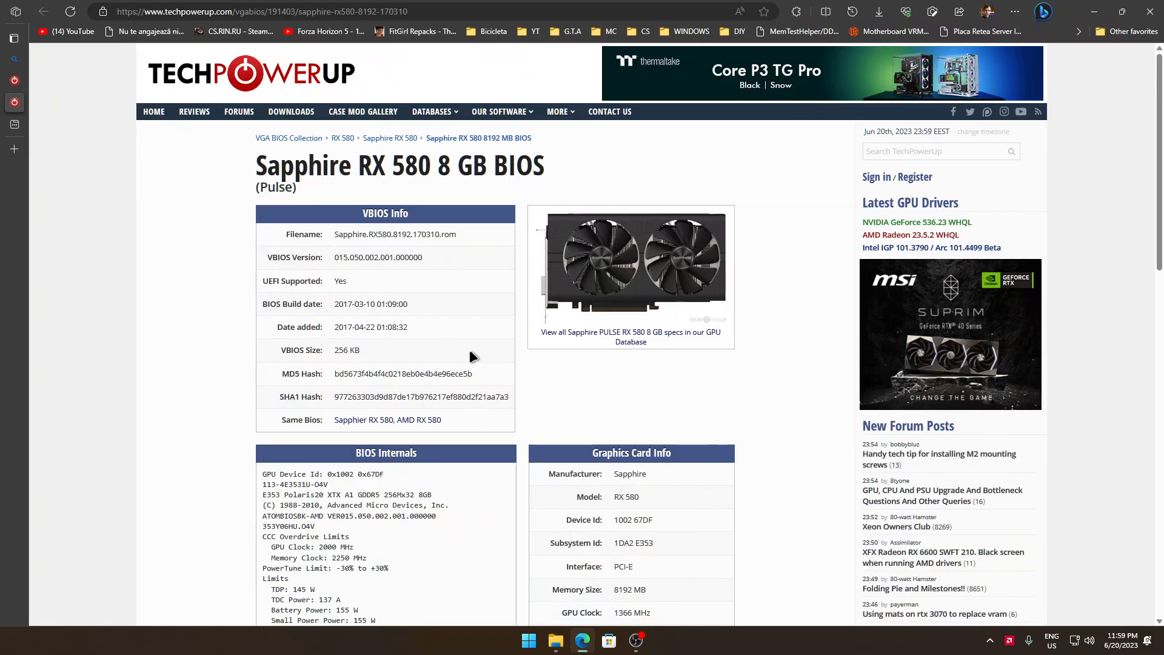
# Scroll through the Sapphire RX 580 8 GB Pulse BIOS internals and card details.
pyautogui.scroll(-3)
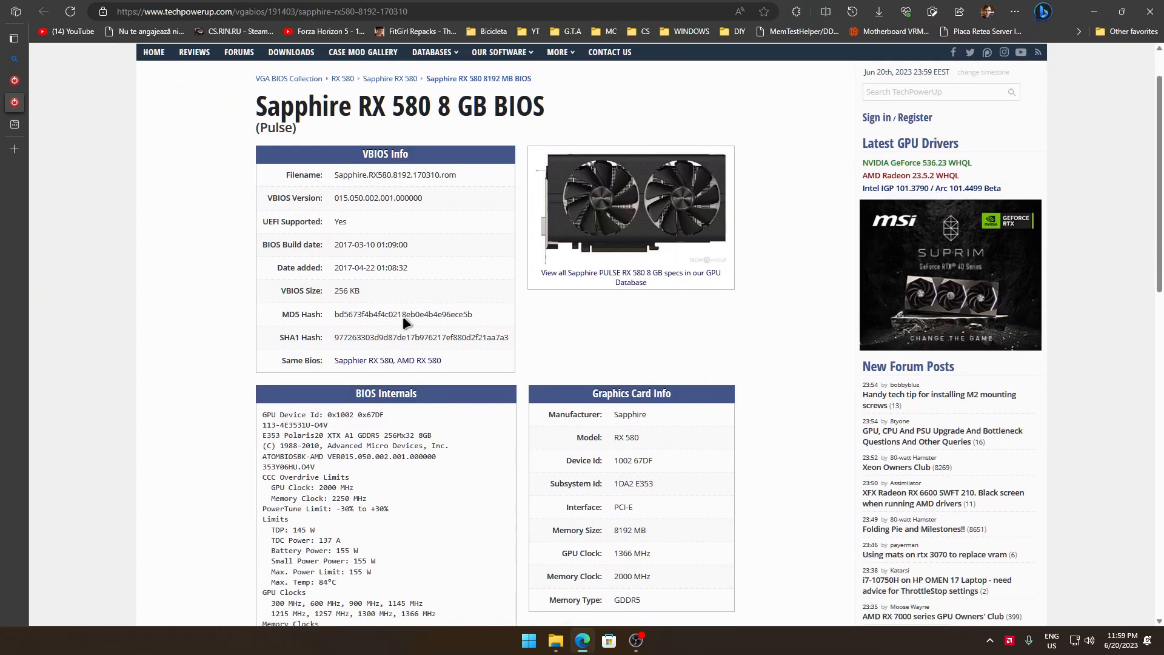
pyautogui.scroll(-3)
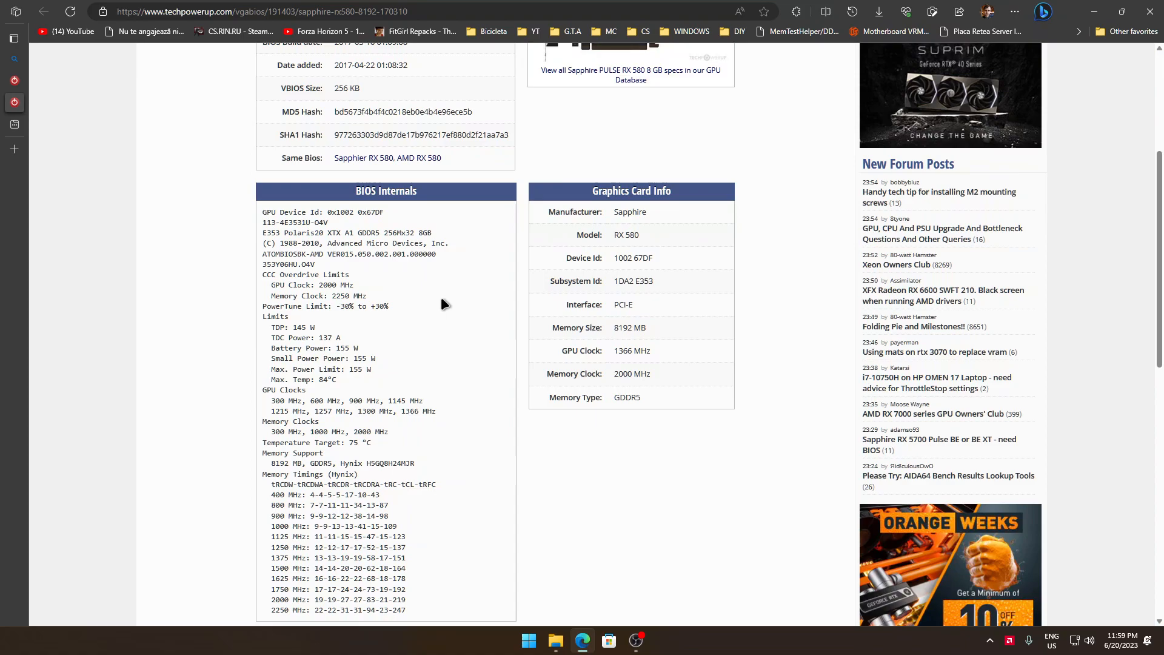
pyautogui.scroll(-3)
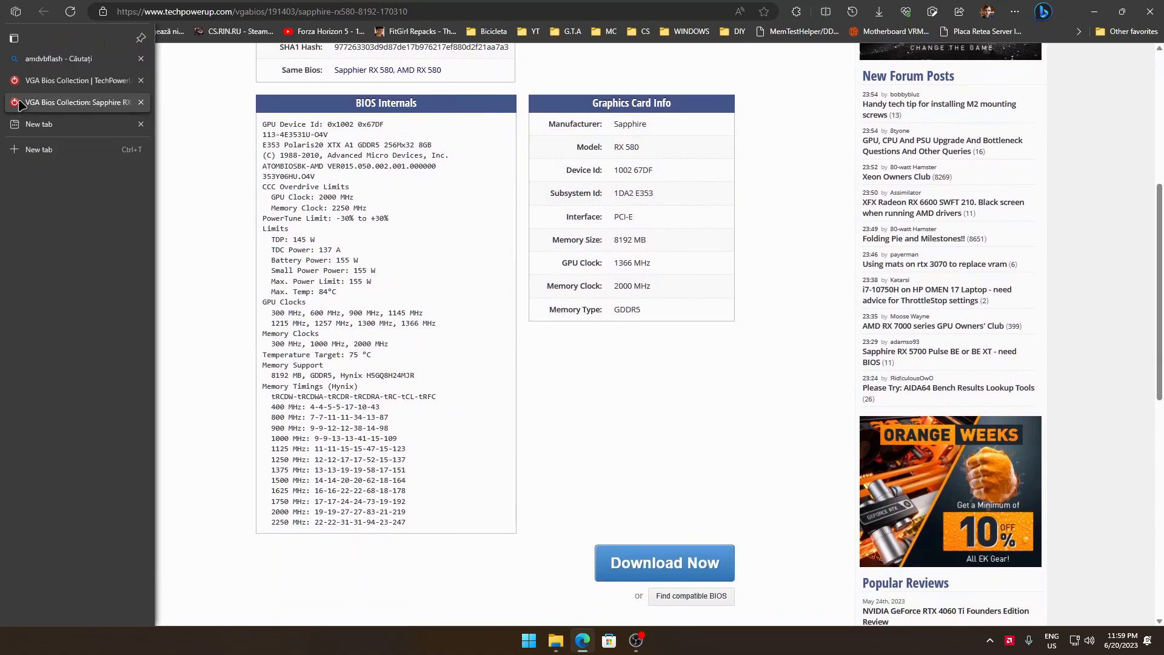
pyautogui.moveTo(319, 271); pyautogui.dragTo(369, 281)
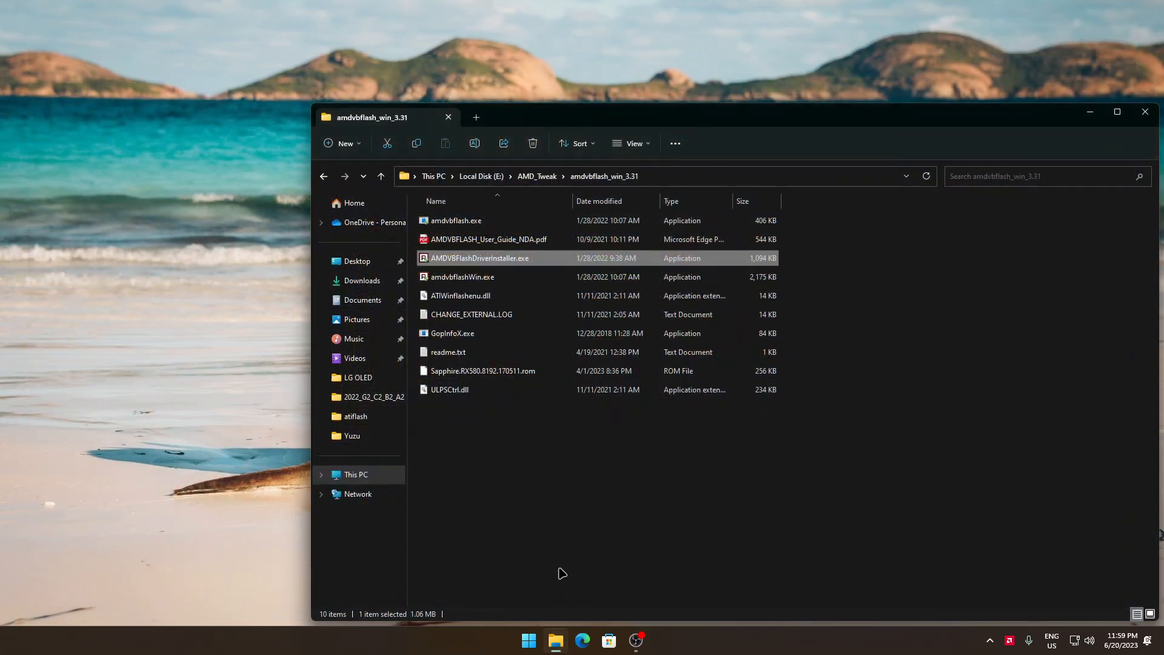
# Select Sapphire.RX580.8192.170511.rom in amdvbflash_win_3.31, then open the Start menu.
pyautogui.click(483, 370)
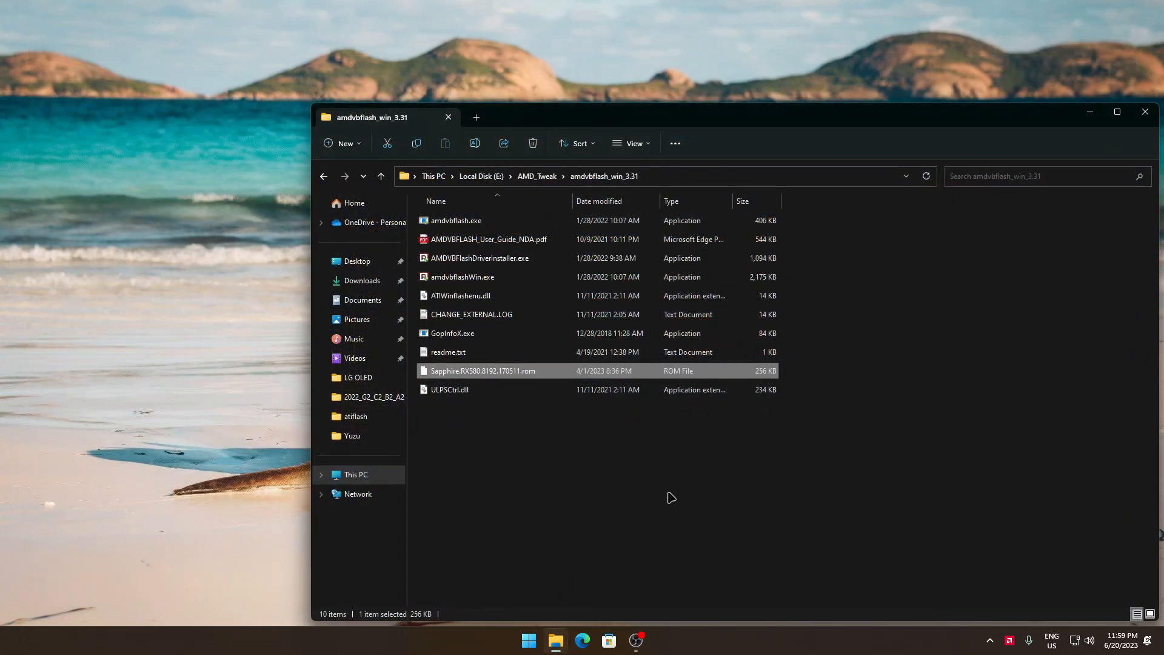
pyautogui.moveTo(739, 450)
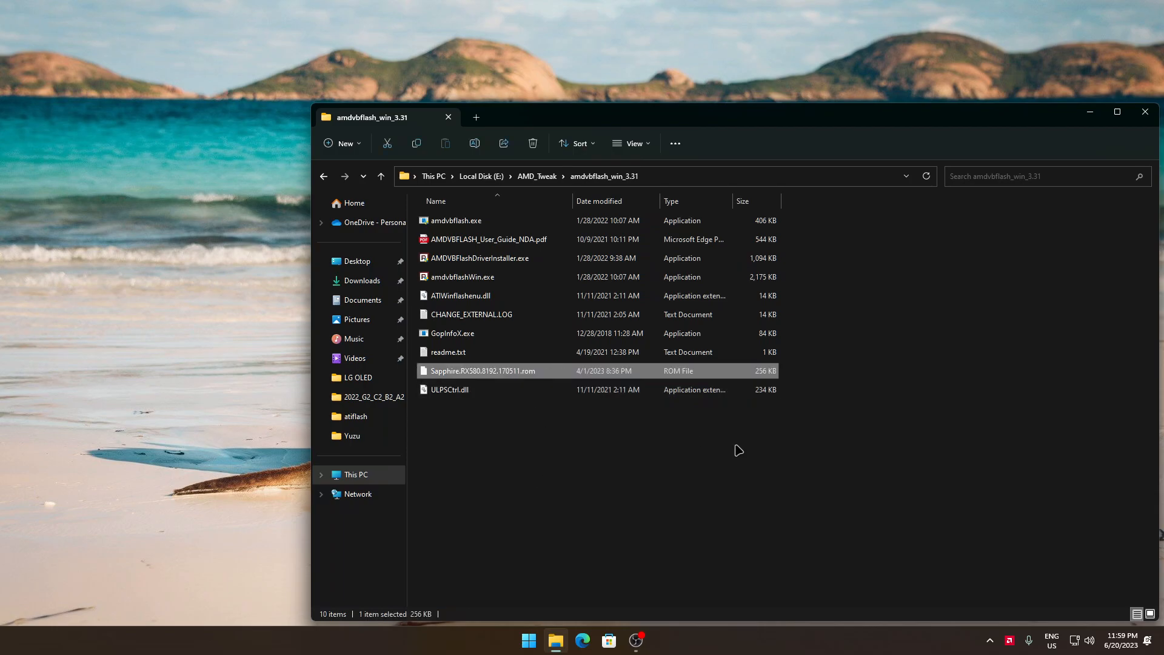
pyautogui.moveTo(632, 555)
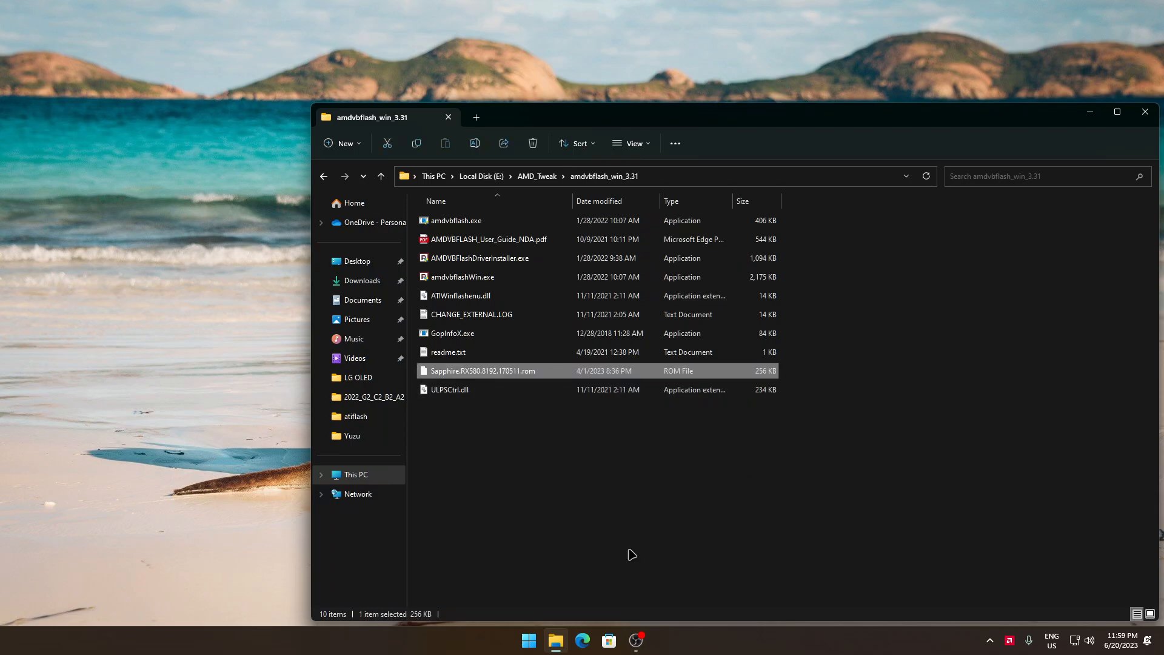
pyautogui.click(528, 639)
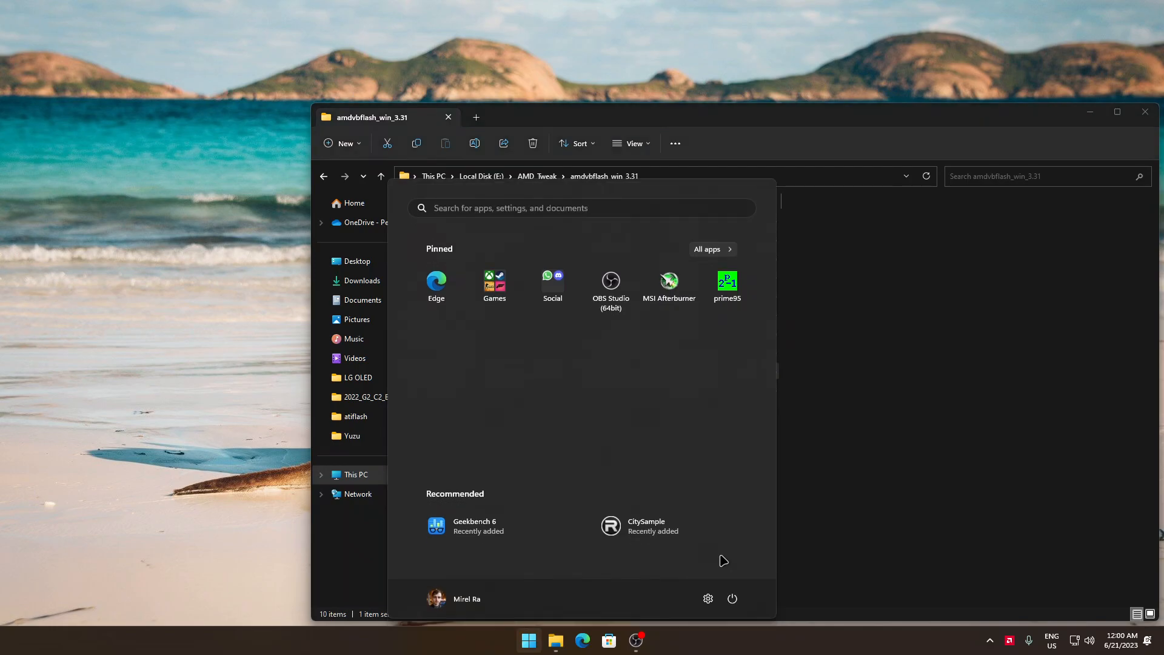
# Launch Command Prompt as administrator and switch to drive E:.
pyautogui.write('cmd')
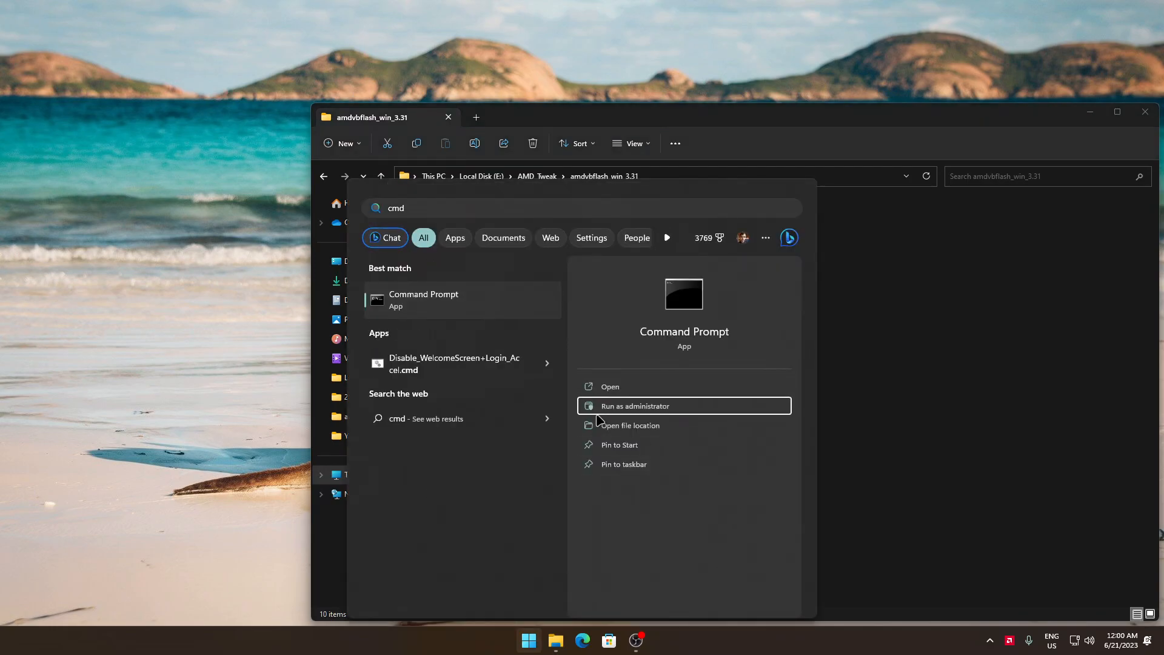
pyautogui.click(634, 406)
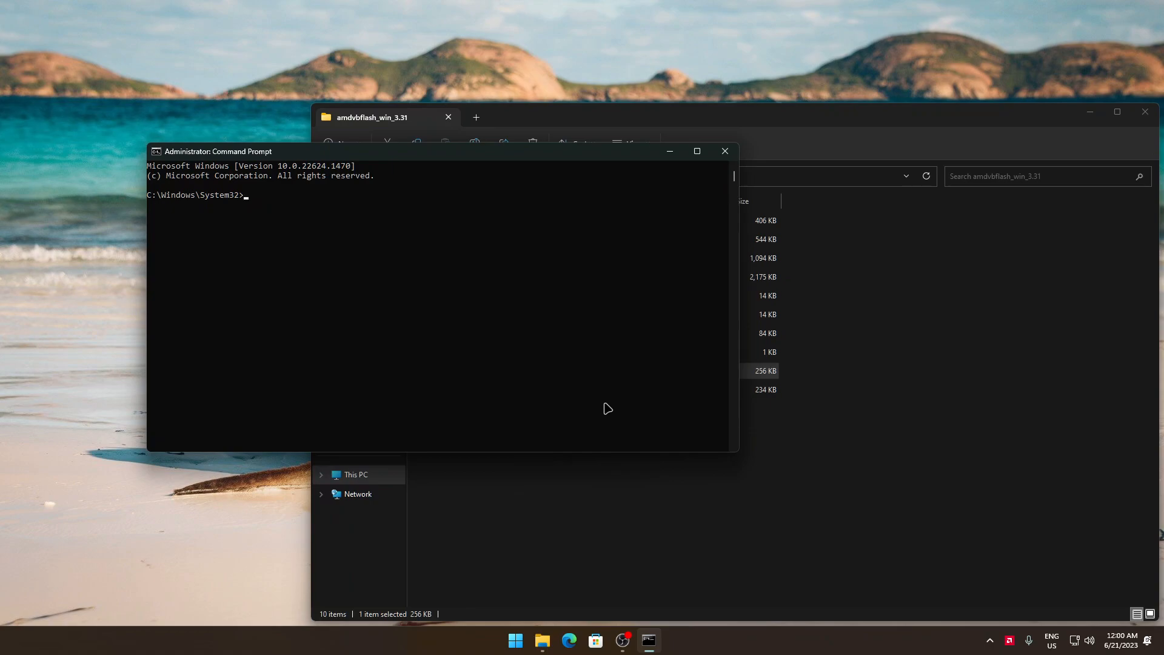
pyautogui.write('E:')
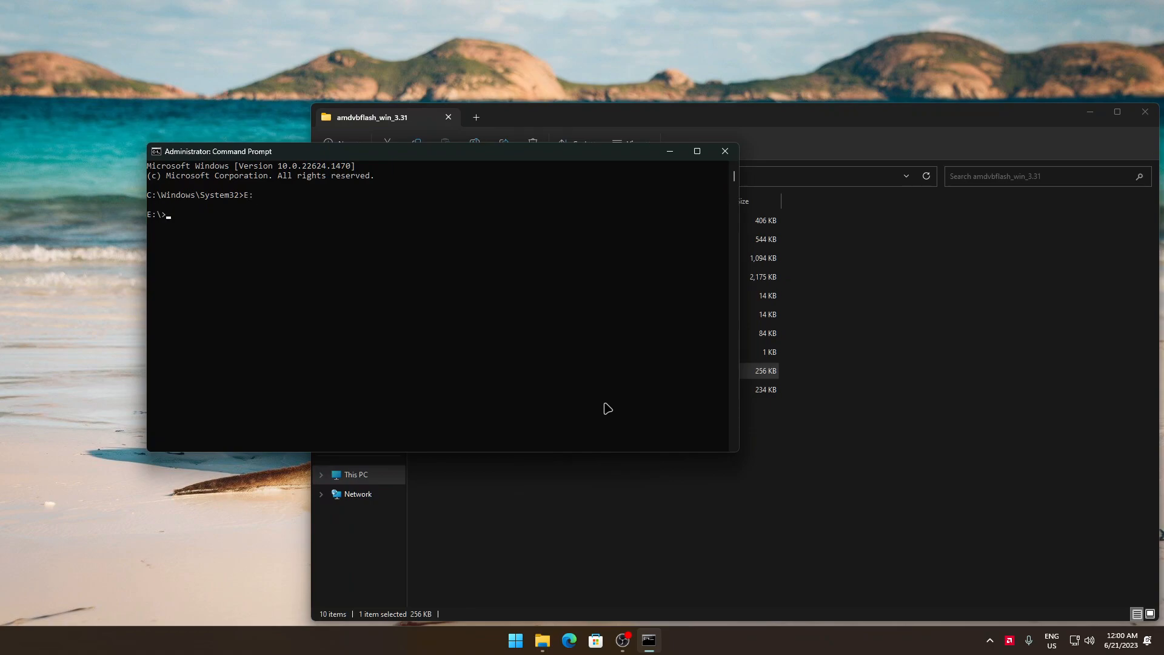
# Change directory to E:\AMD_Tweak\amdvbflash_win_3.31 using the path copied from Explorer.
pyautogui.write('cd')
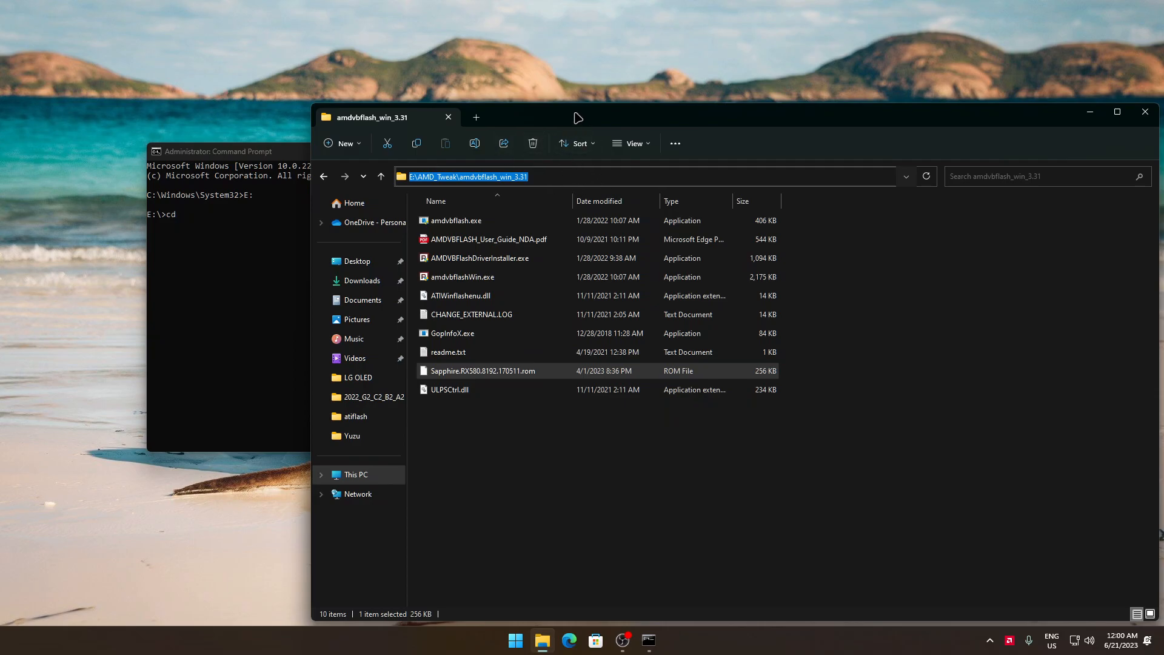
pyautogui.click(467, 176)
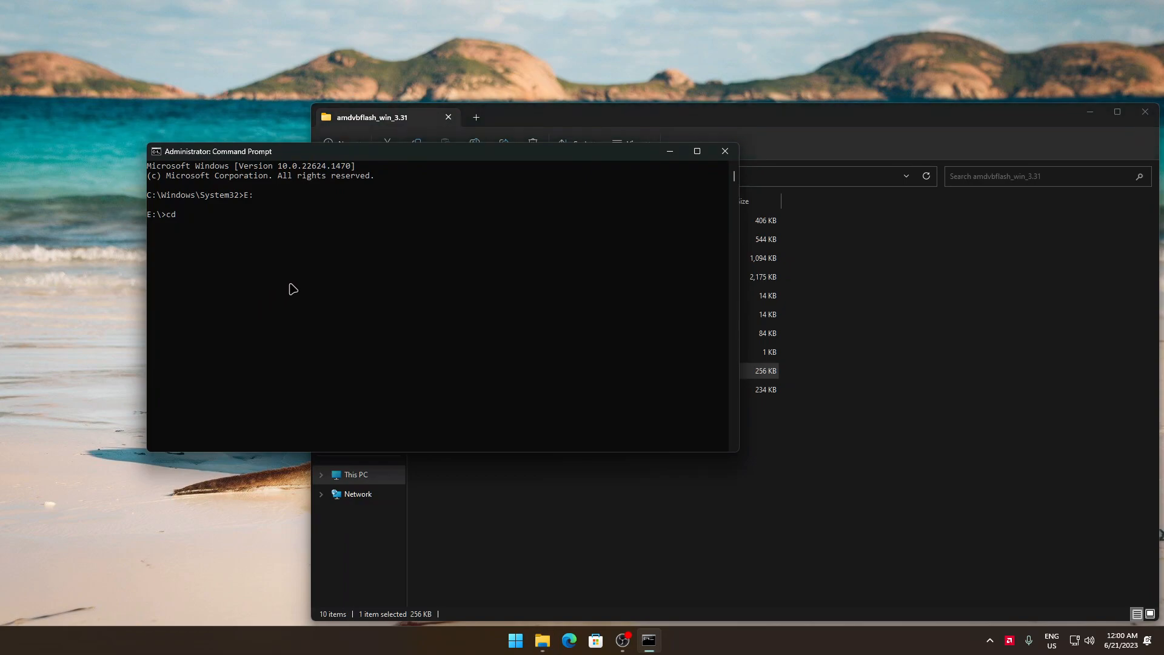
pyautogui.write('E:\\AMD_Tweak\\amdvbflash_win_3.31')
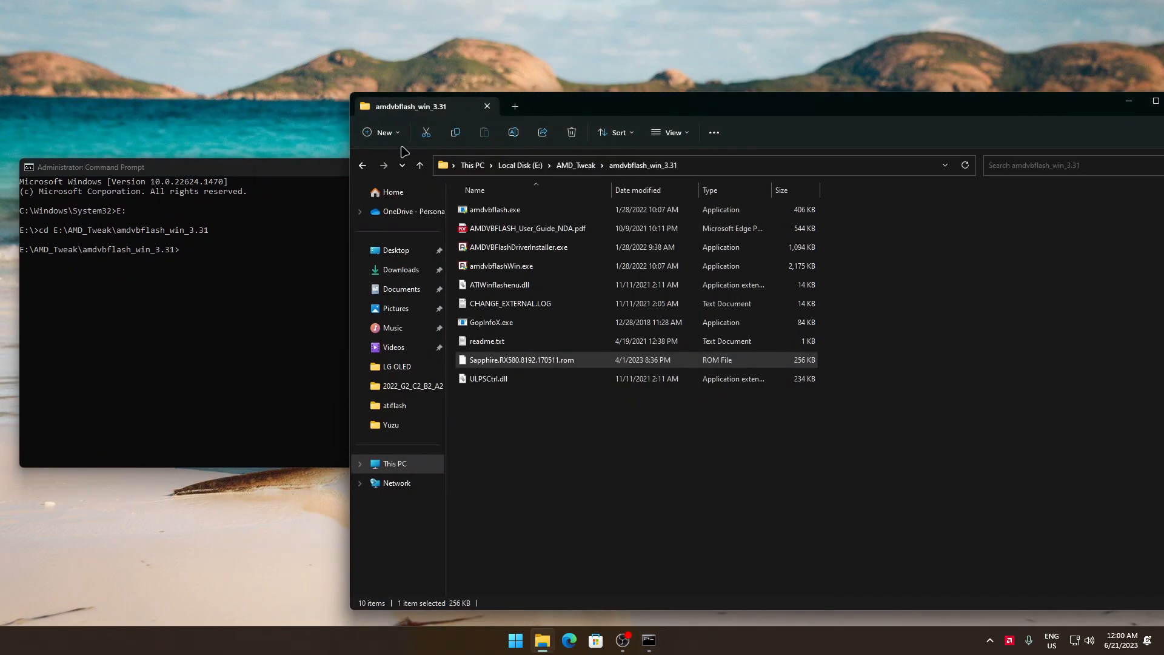
pyautogui.moveTo(116, 133)
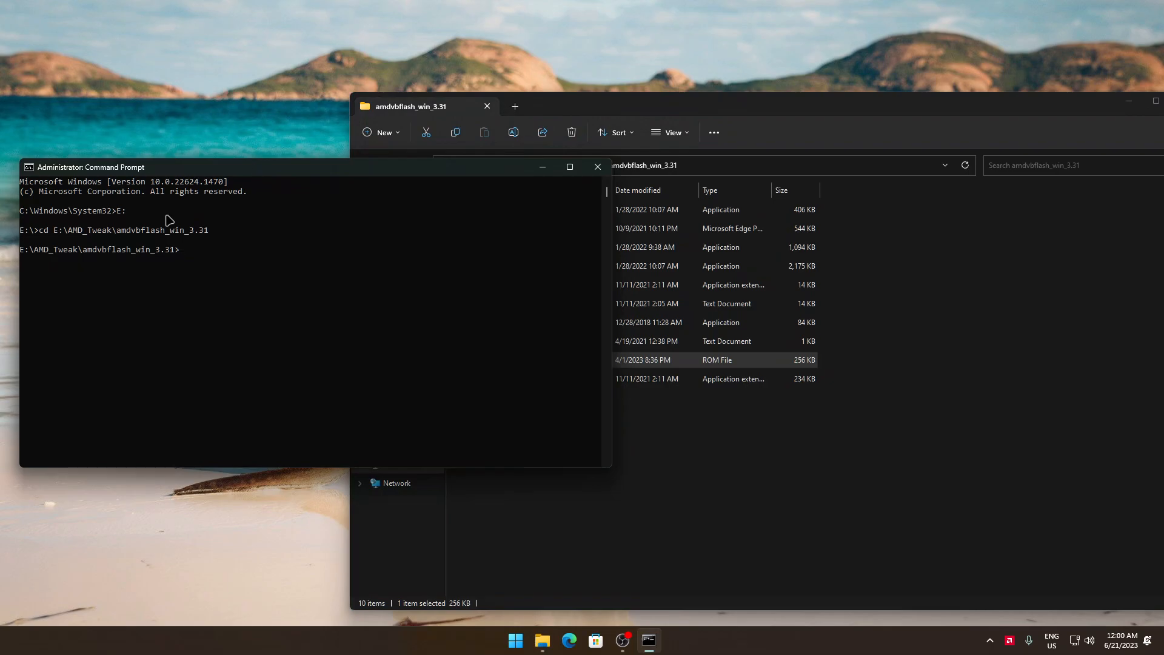
# Run amdvbflash -i, listing adapter 0 Polaris10 with BIOS 113-3E366DU-S4Y.
pyautogui.write('amd')
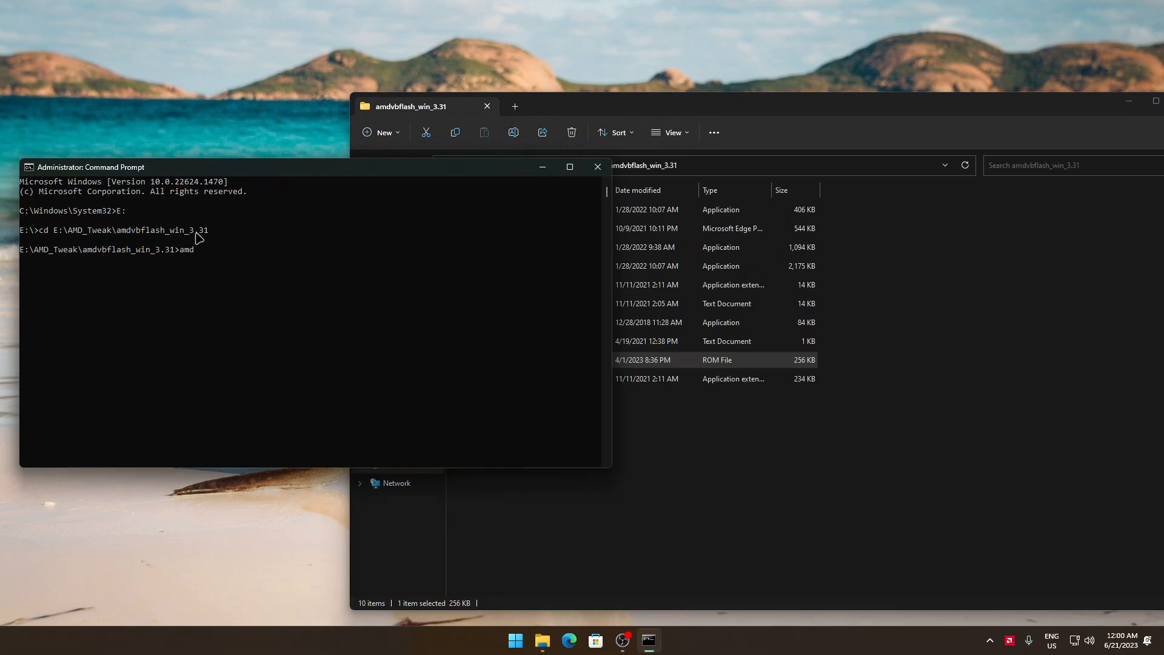
pyautogui.write('vbflash')
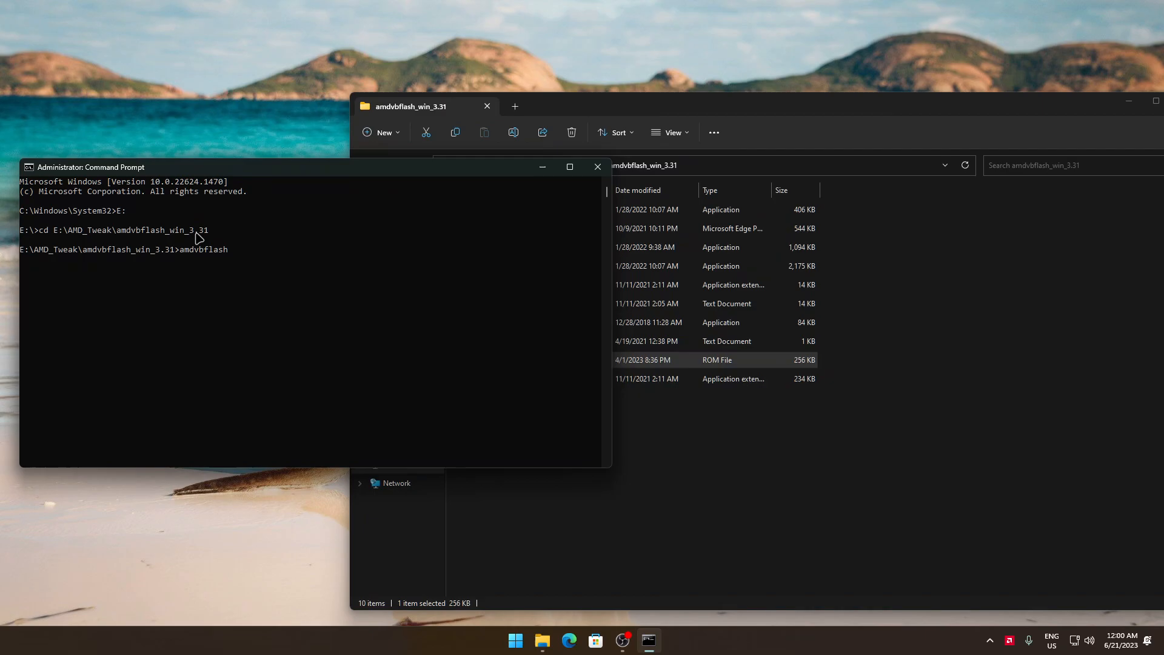
pyautogui.write('-i')
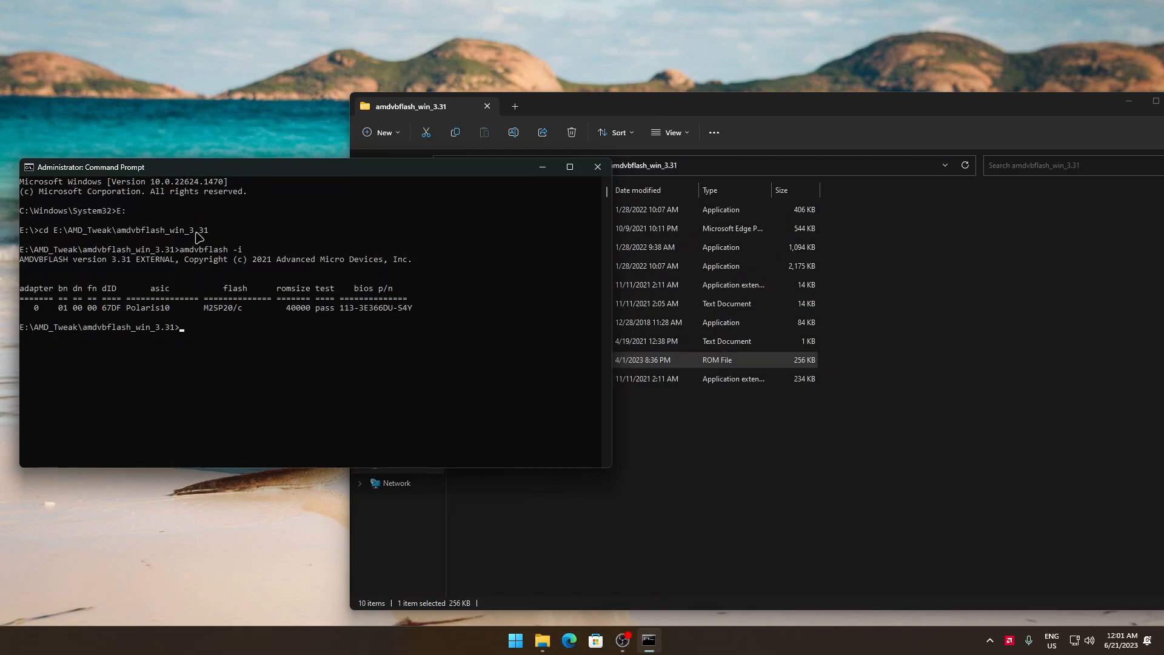
pyautogui.write('amd')
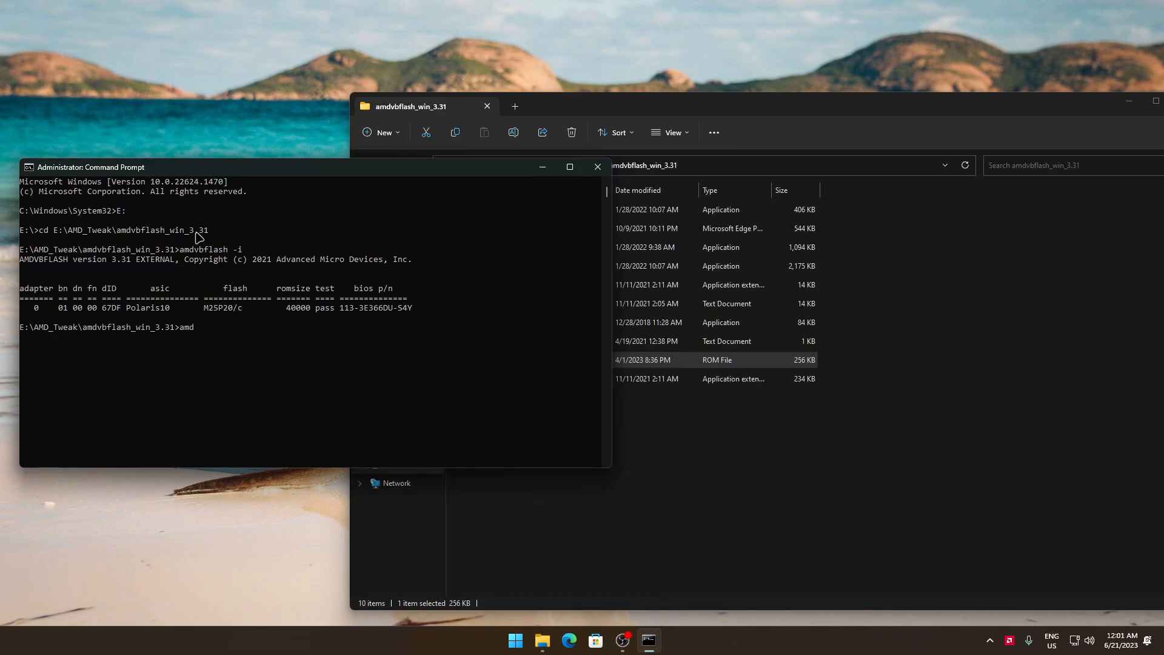
# Flash Sapphire.RX580.8192.170511.rom to adapter 0, which fails with P/N mismatch ERROR 0FL01.
pyautogui.write('vbflash -p')
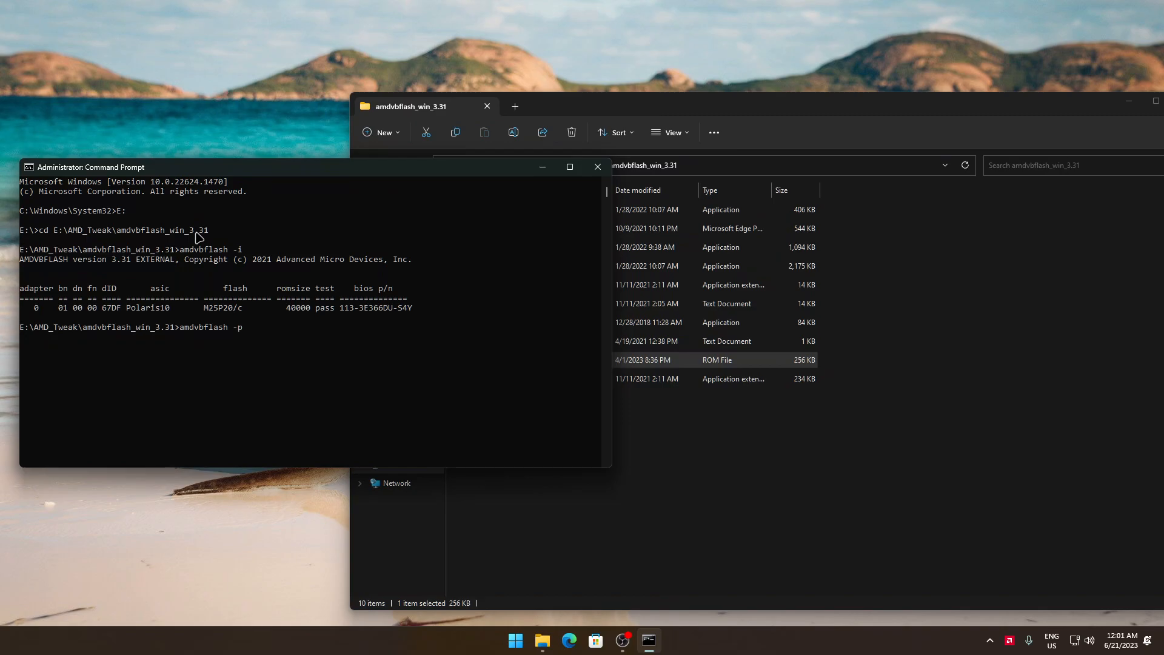
pyautogui.write('0')
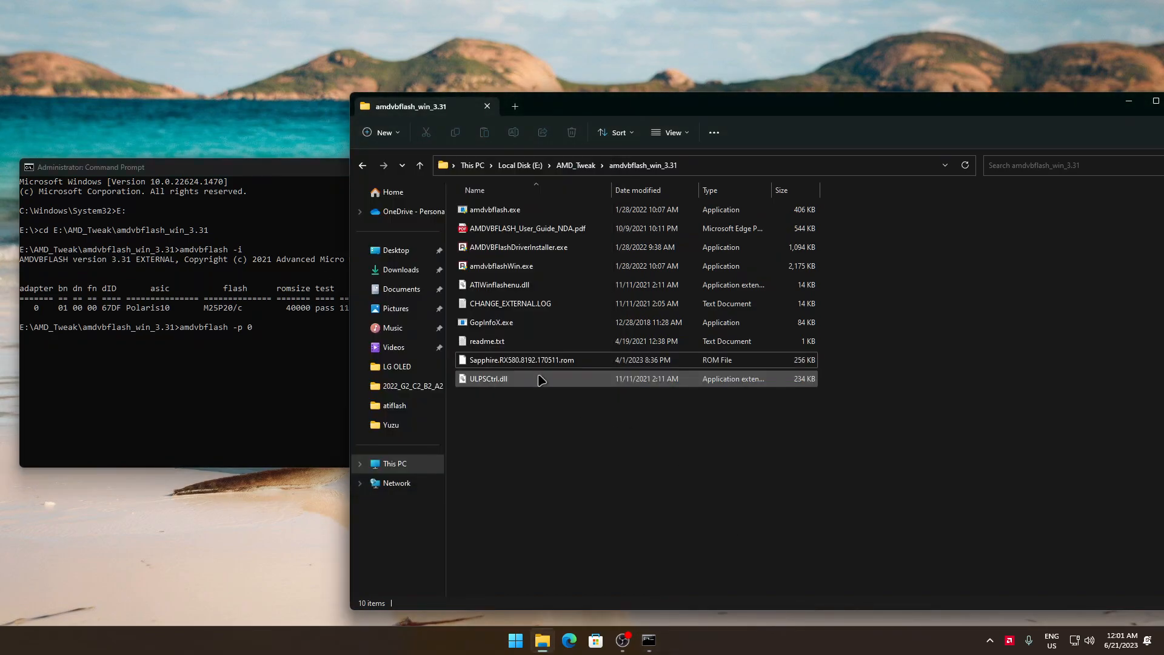
pyautogui.rightClick(522, 360)
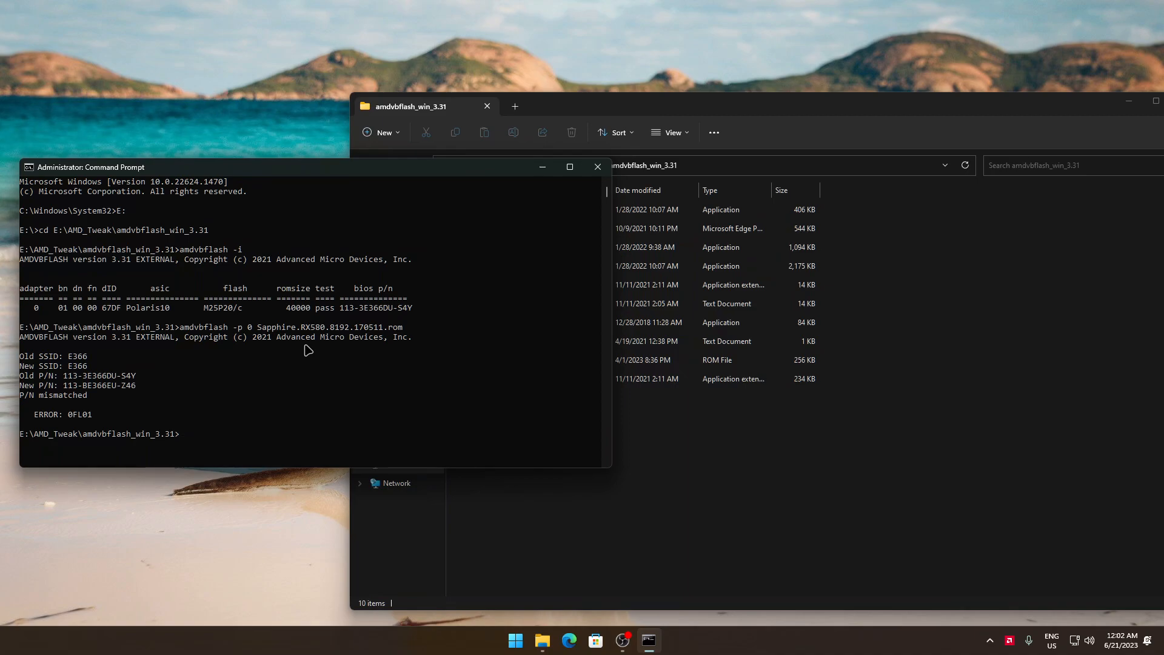
# Force-flash Sapphire.RX580.8192.170511.rom to adapter 0 with -fp, verifying 40000h bytes.
pyautogui.write('amdvbflash -p 0 Sapphire.RX580.8192.170511.rom')
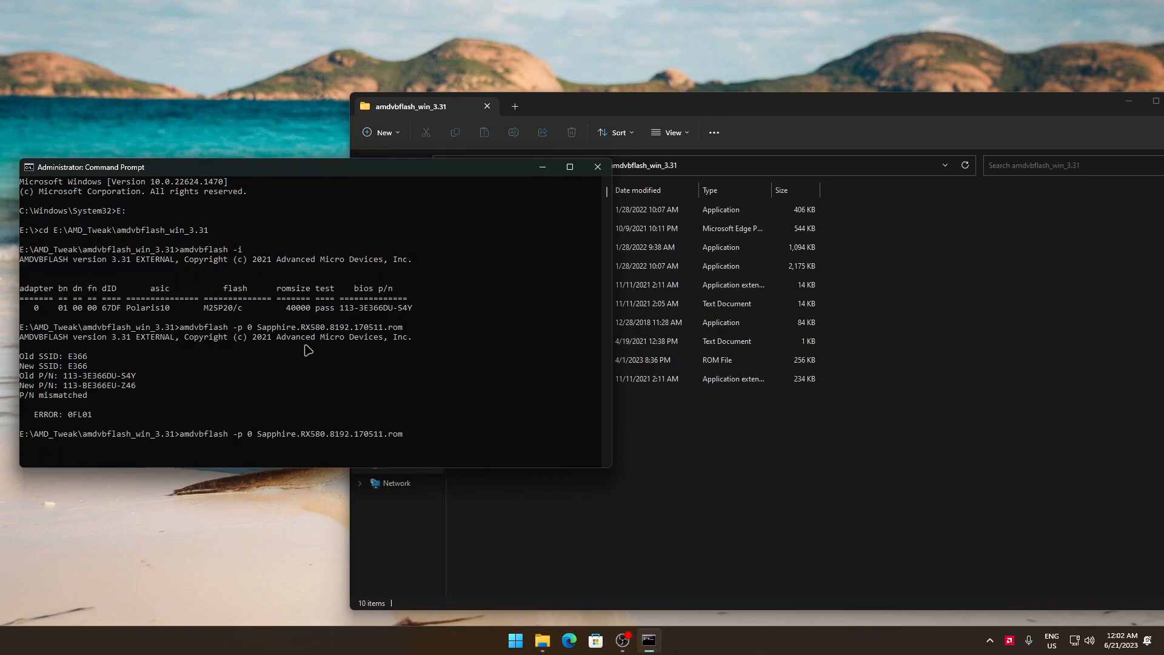
pyautogui.write('-')
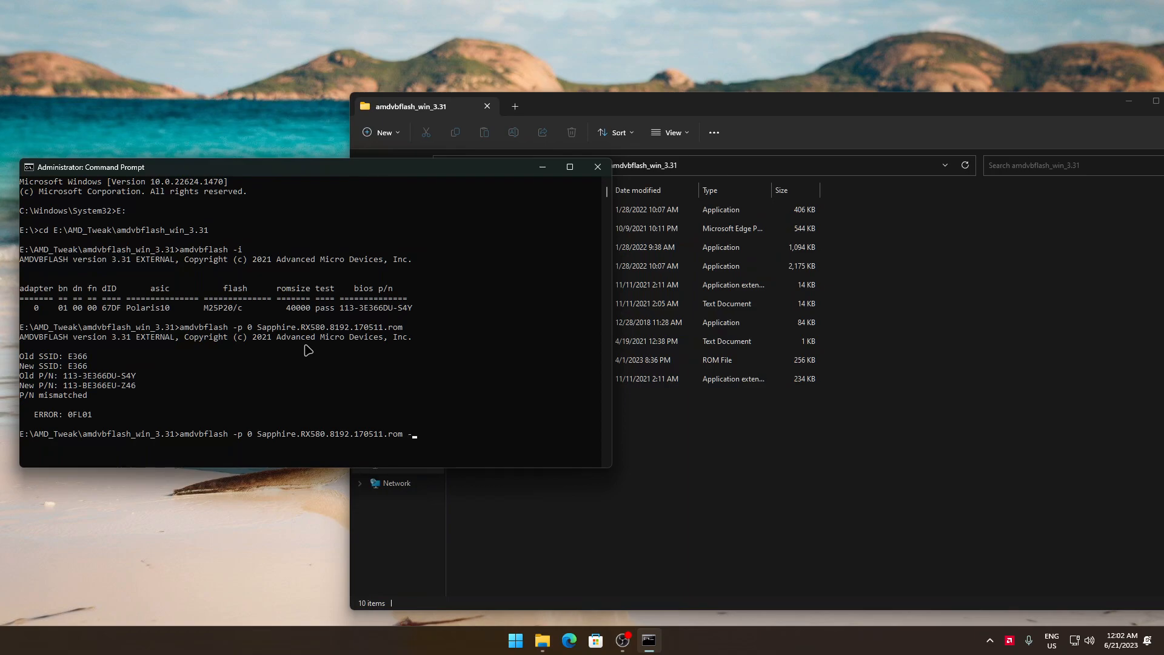
pyautogui.write('fp')
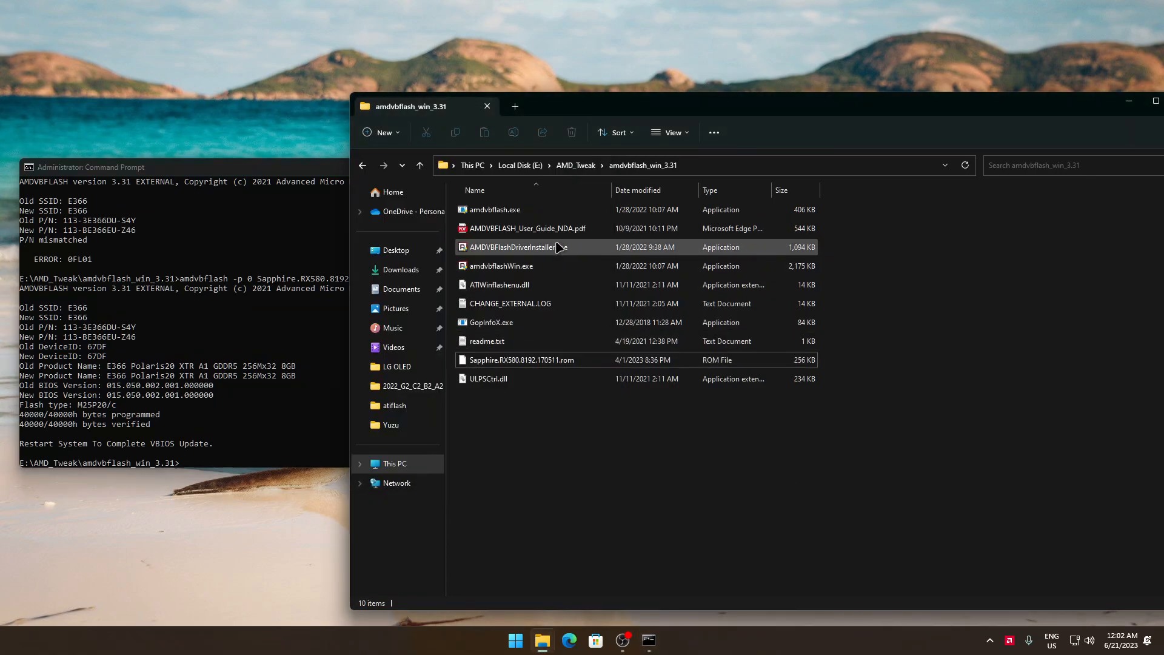
pyautogui.doubleClick(519, 246)
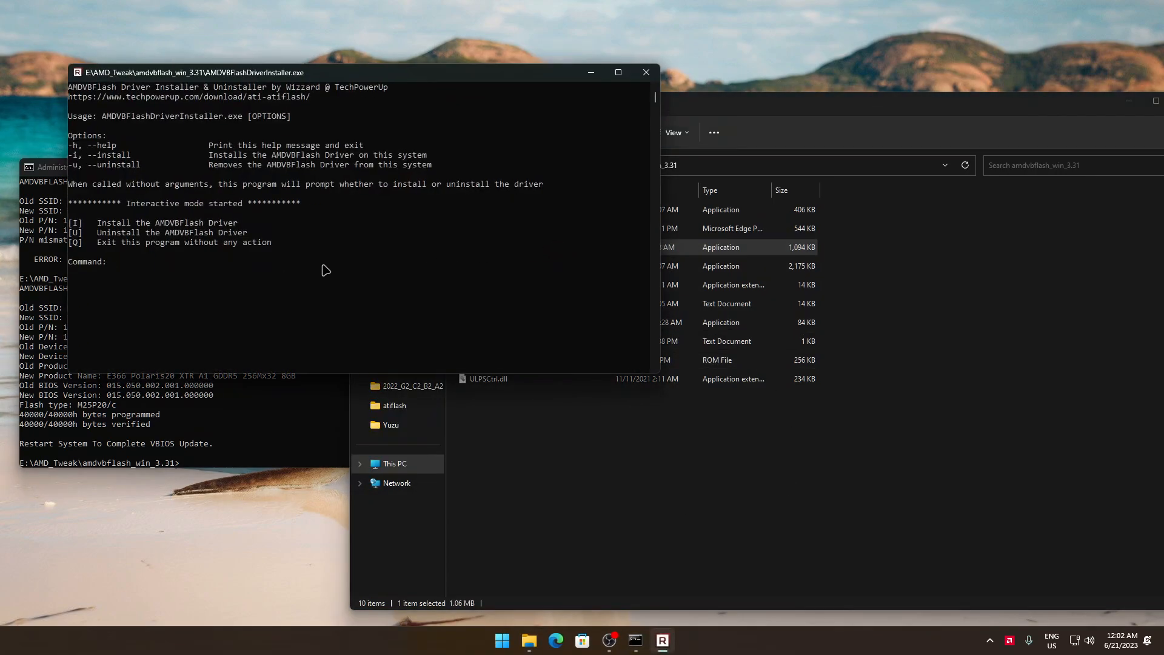
pyautogui.moveTo(385, 262)
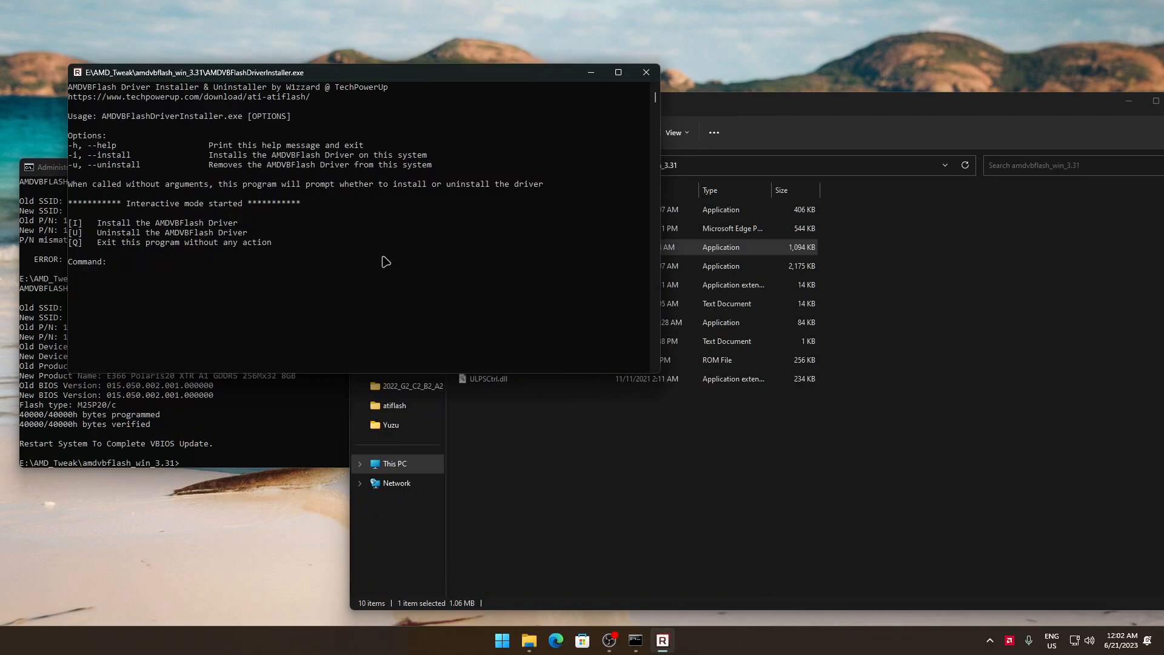
pyautogui.moveTo(450, 232)
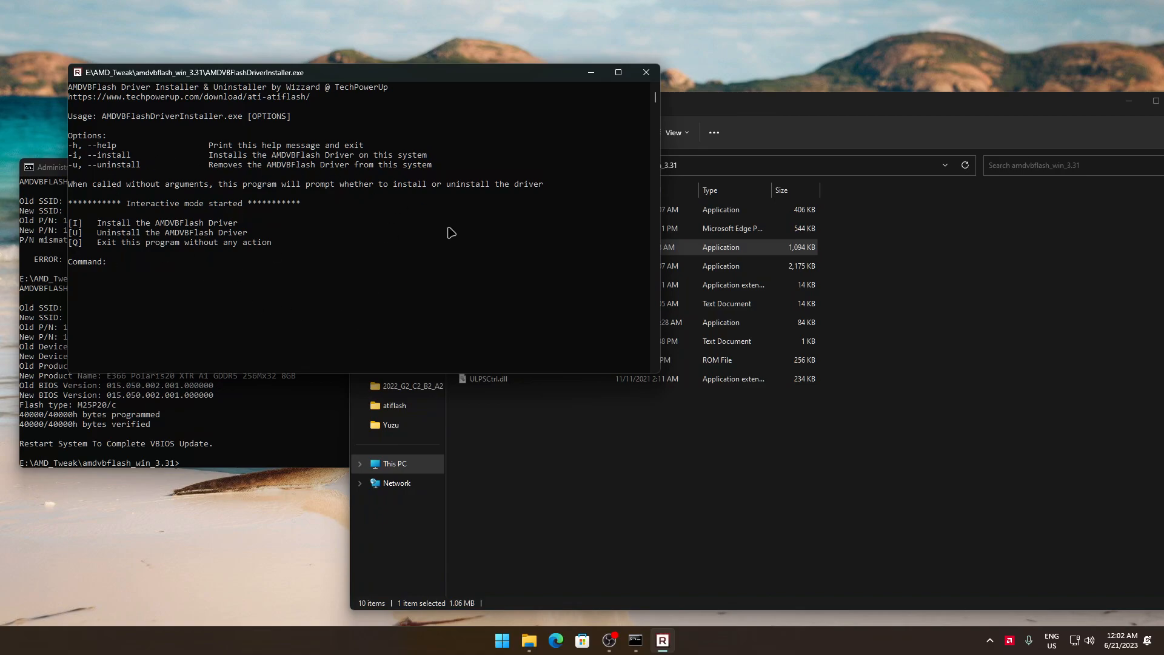
pyautogui.moveTo(456, 232)
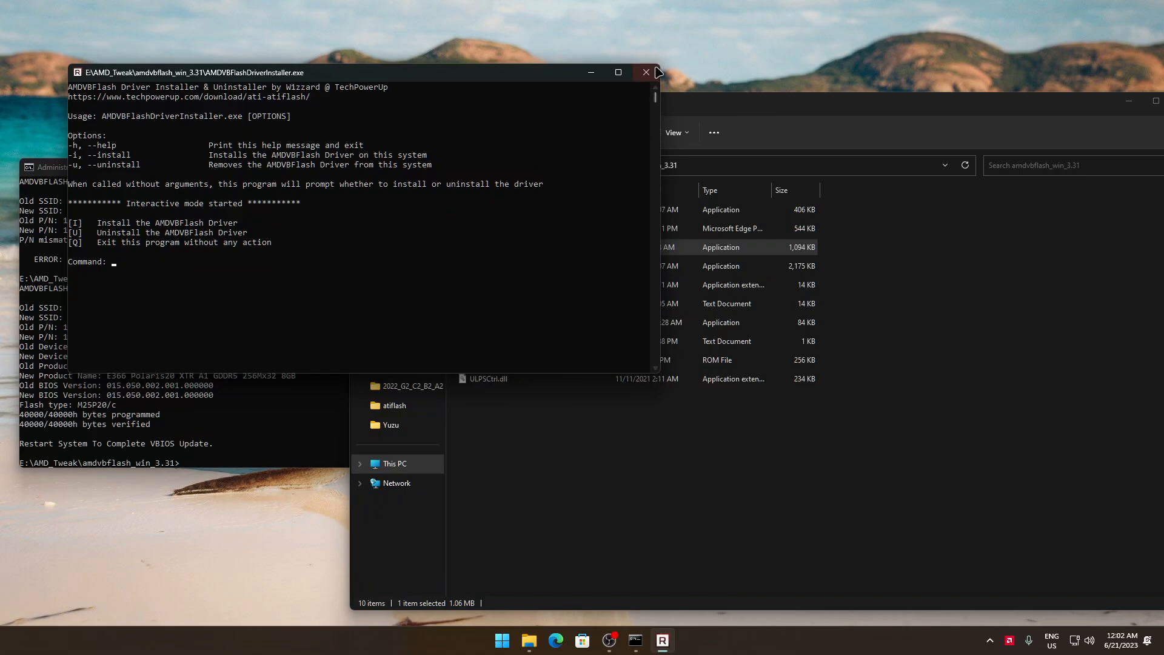
pyautogui.click(644, 72)
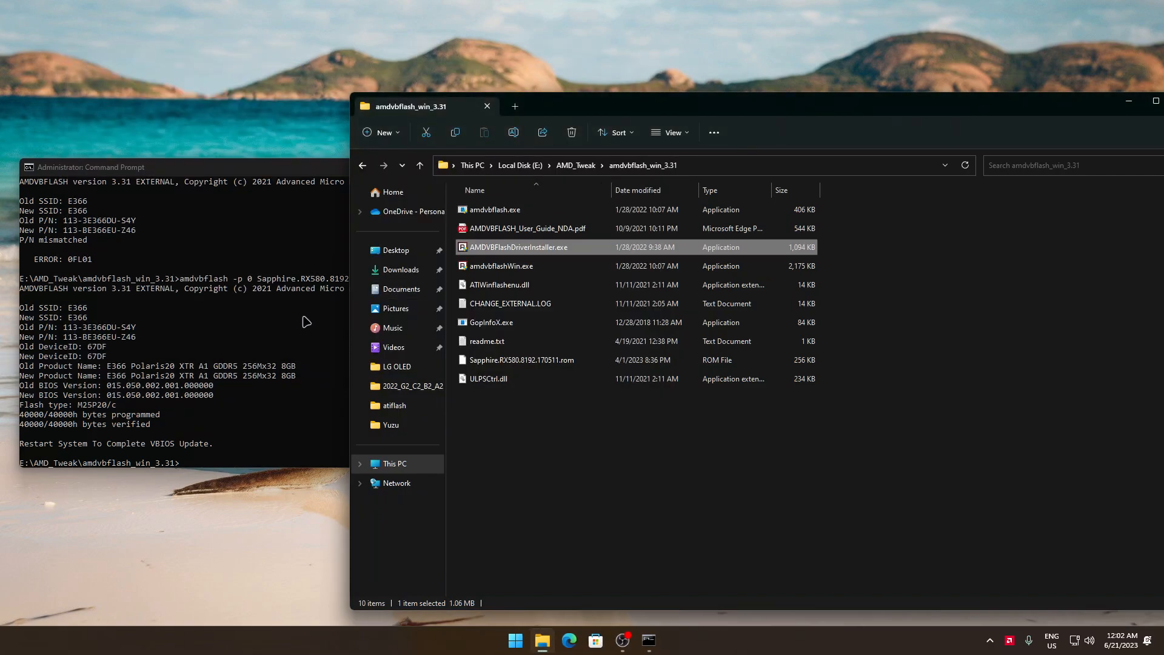